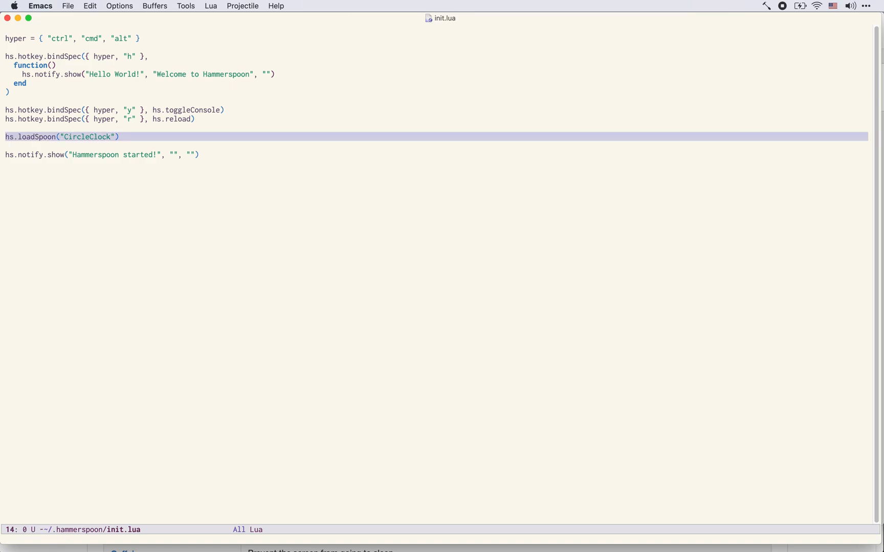
pyautogui.moveTo(386, 462)
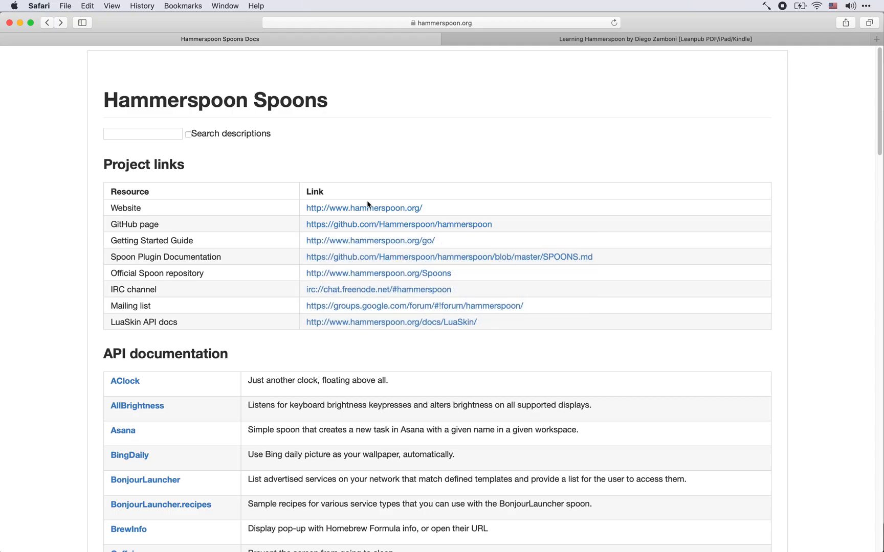
pyautogui.moveTo(276, 259)
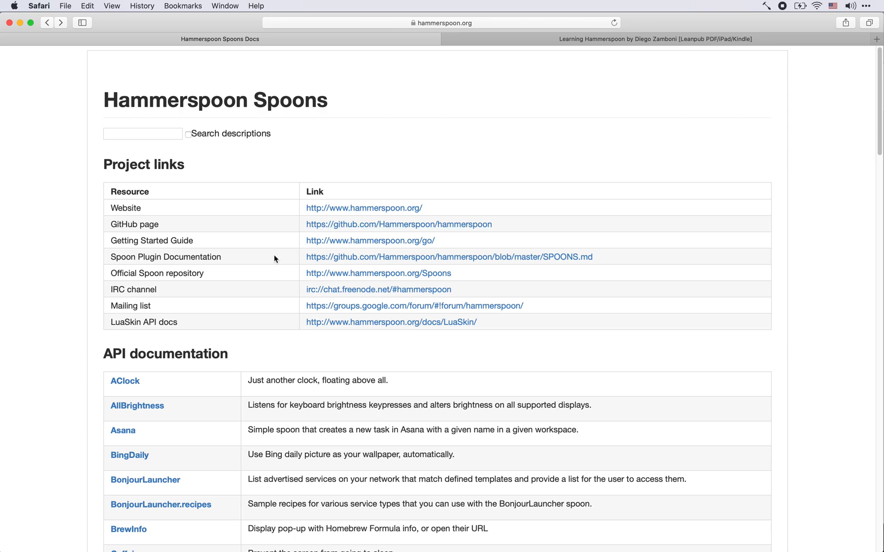
pyautogui.moveTo(90, 408)
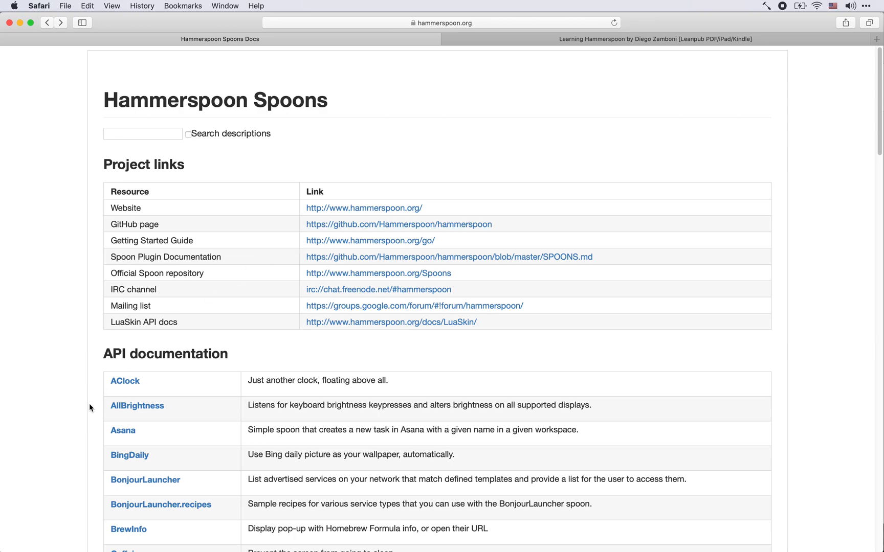
# Scroll the Hammerspoon Spoons list and open the SpoonInstall documentation page
pyautogui.scroll(-3)
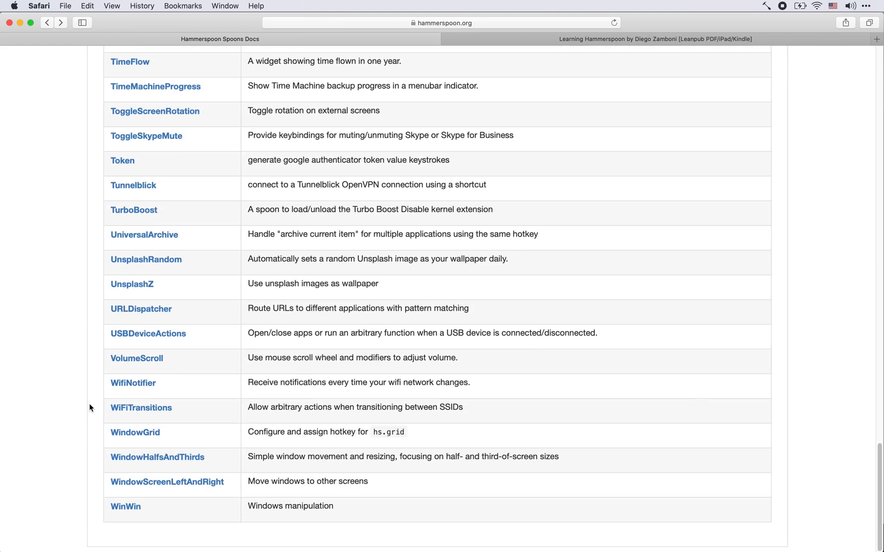
pyautogui.scroll(3)
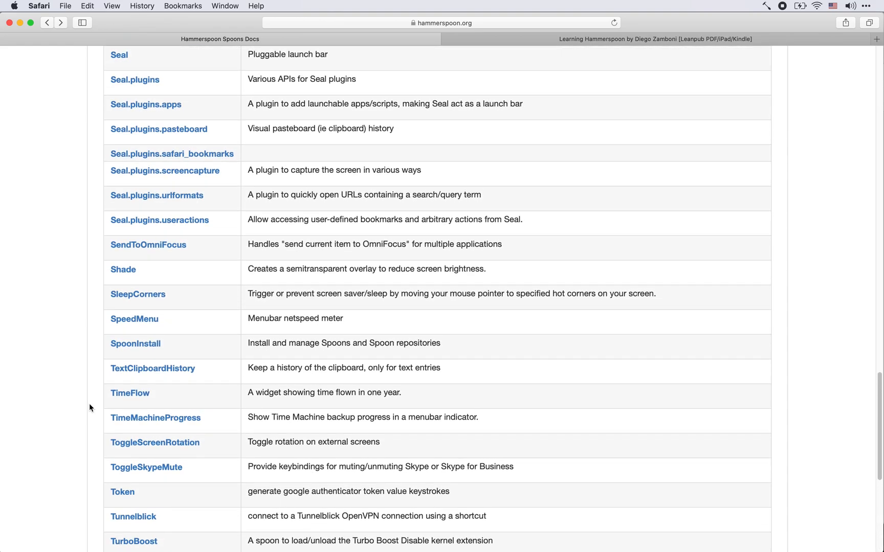
pyautogui.scroll(3)
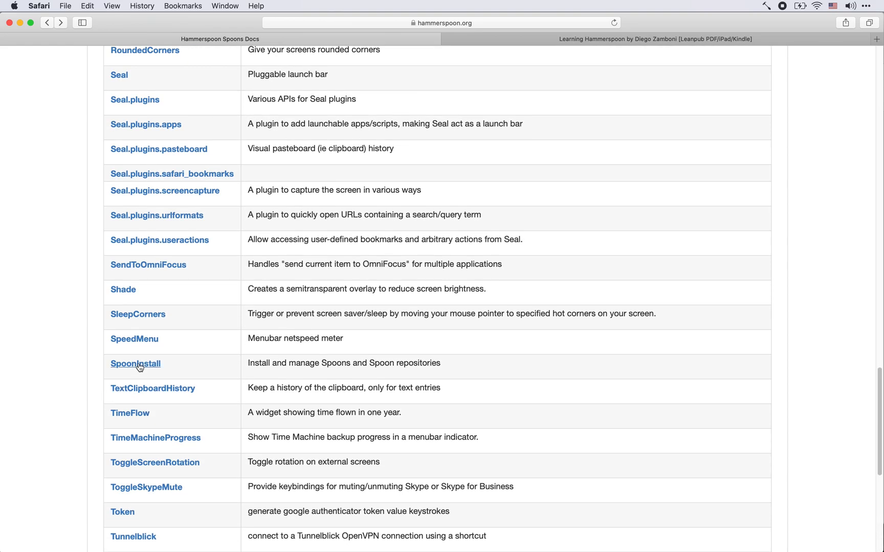
pyautogui.click(135, 364)
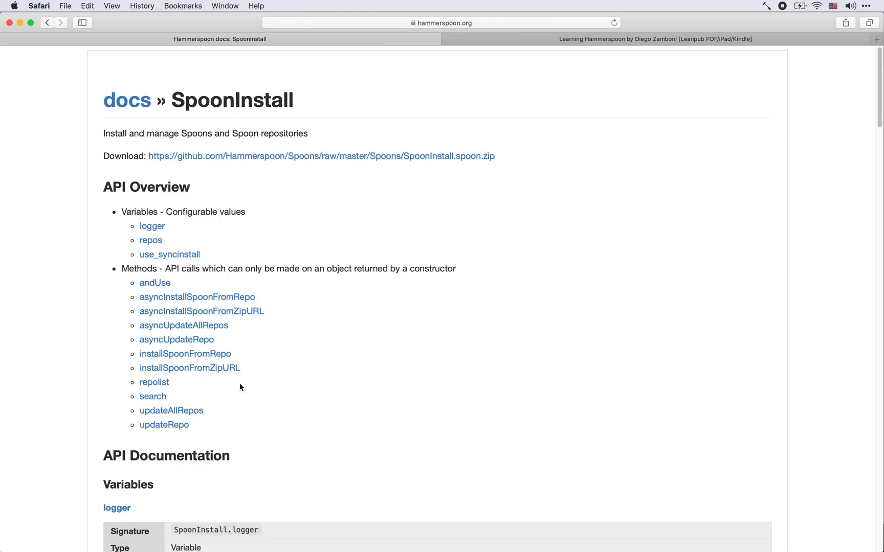
pyautogui.moveTo(331, 407)
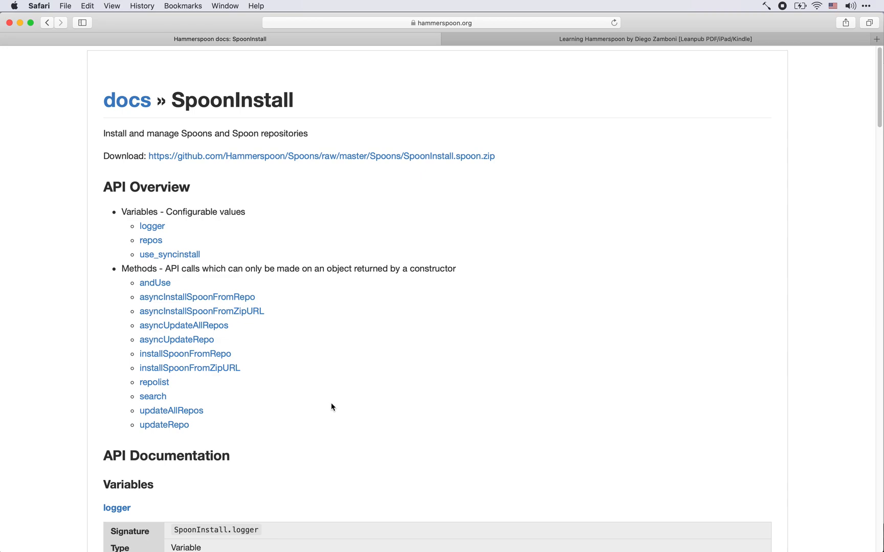
pyautogui.moveTo(325, 381)
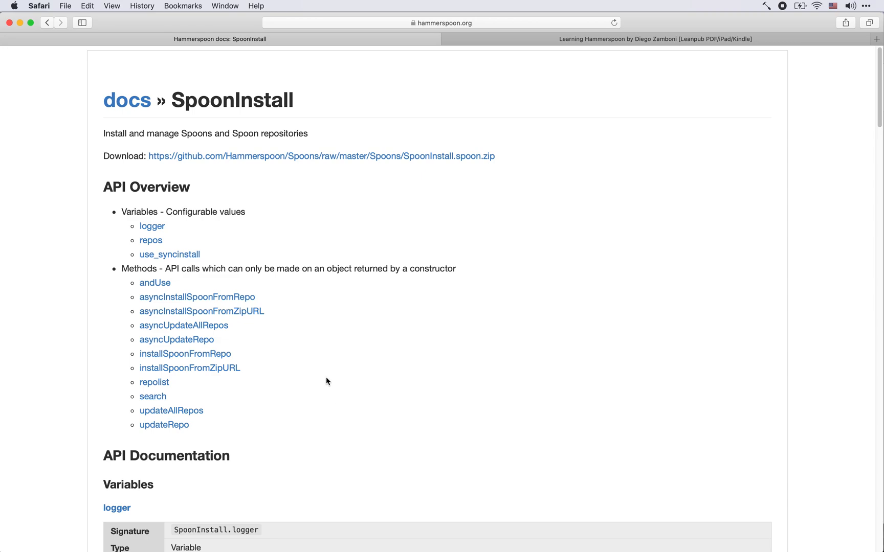
# Download SpoonInstall.spoon.zip and open it from Downloads to install it
pyautogui.click(321, 156)
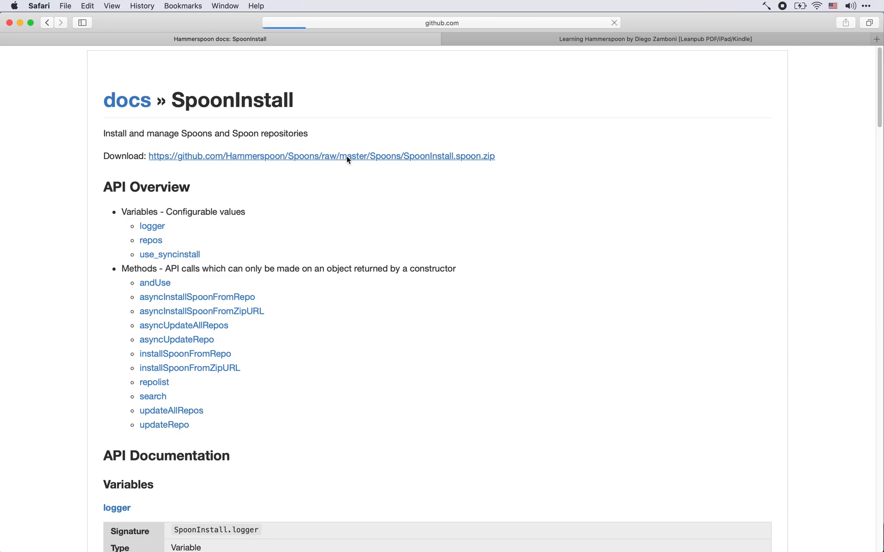
pyautogui.click(321, 156)
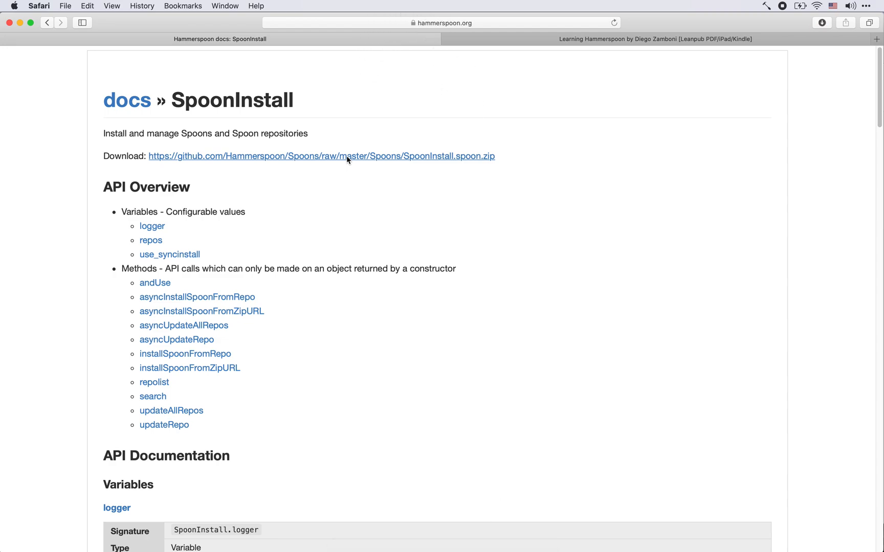
pyautogui.moveTo(442, 541)
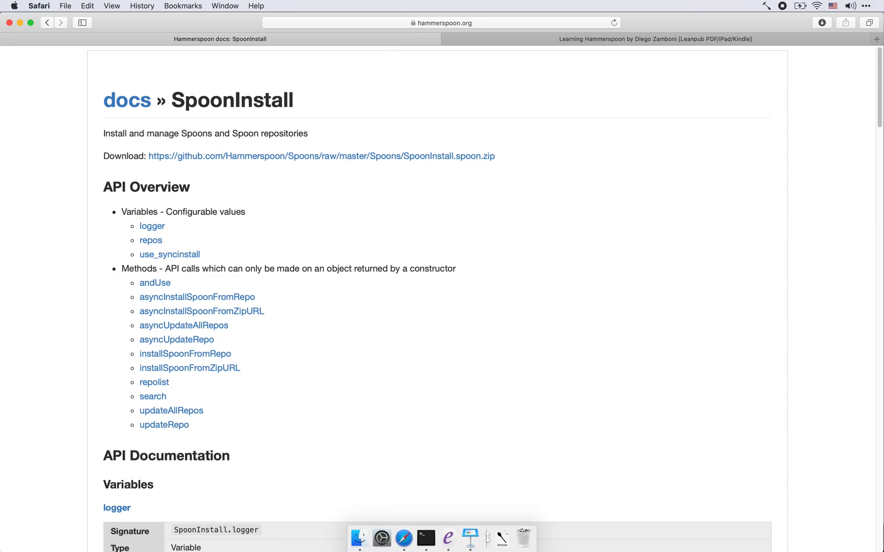
pyautogui.click(501, 538)
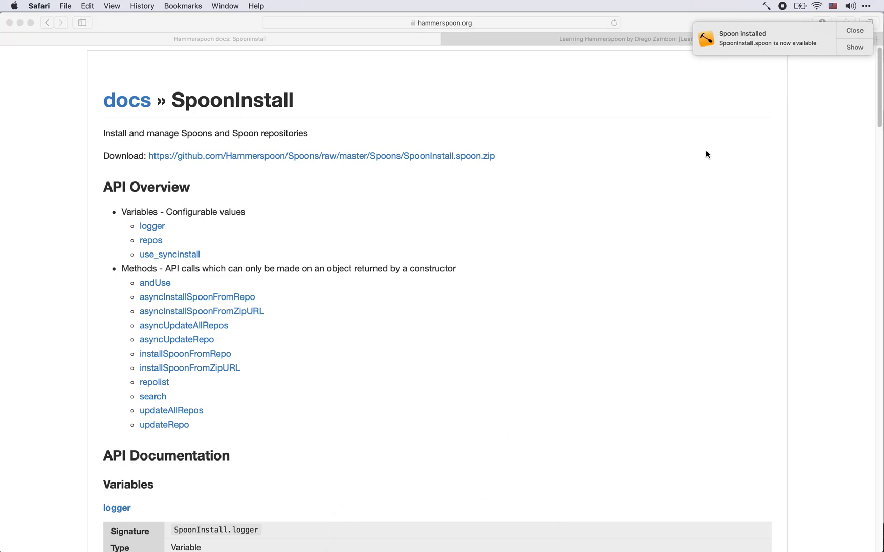
pyautogui.moveTo(697, 151)
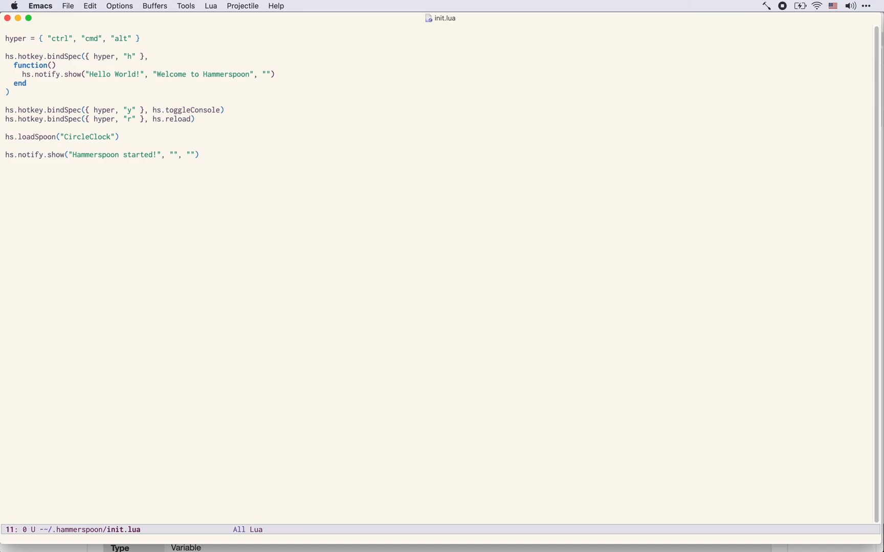
# Add hs.loadSpoon("SpoonInstall") above the CircleClock line, followed by a blank line
pyautogui.write('hs.')
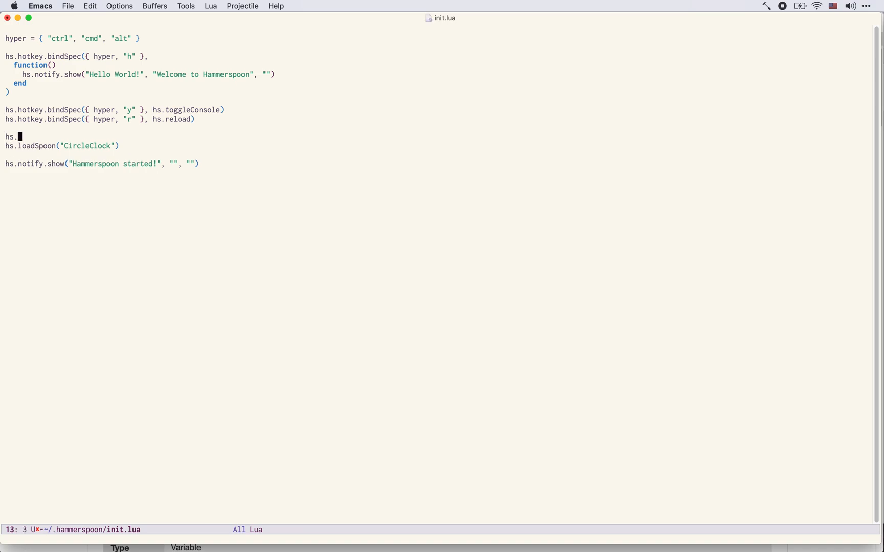
pyautogui.write('loadSpoon(')
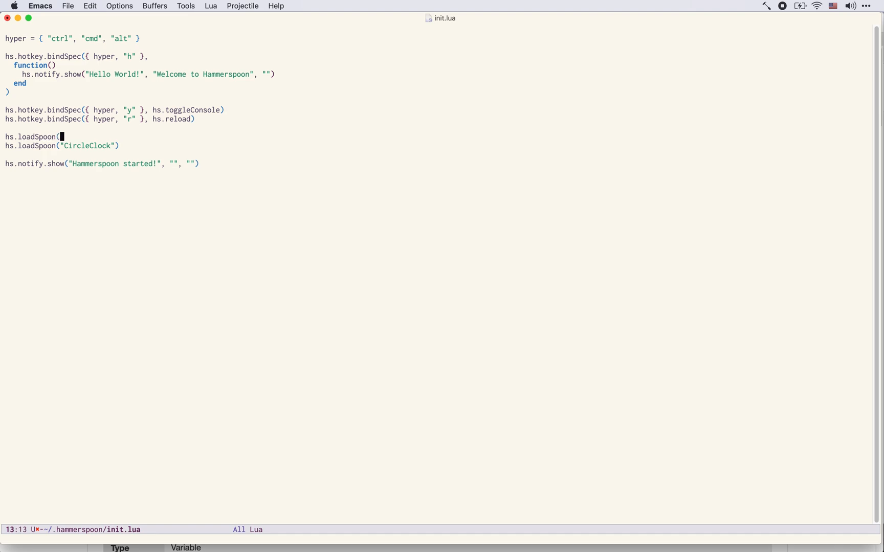
pyautogui.write('"Spo')
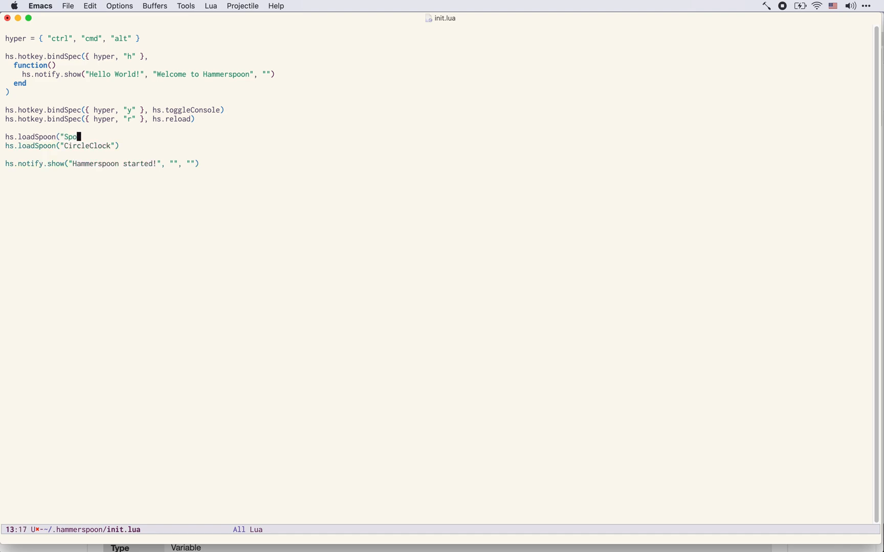
pyautogui.write('onInstall")')
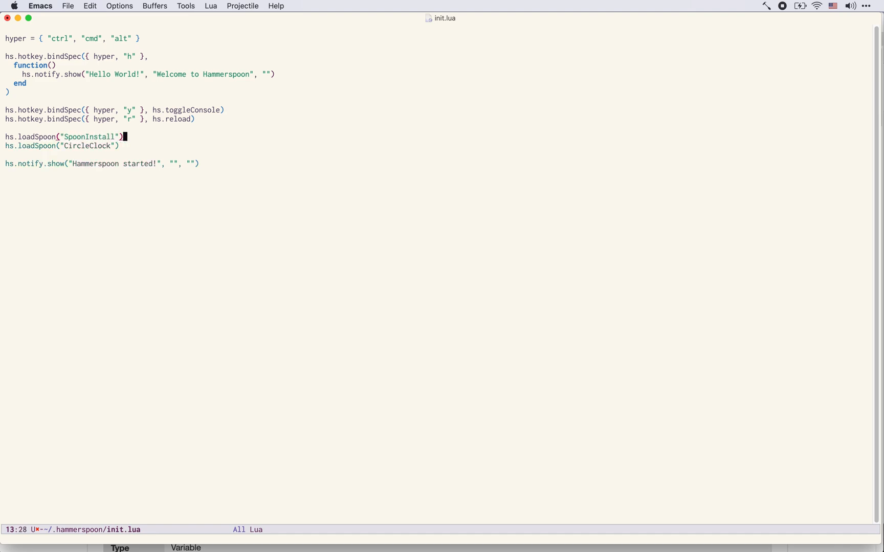
pyautogui.press('Return')
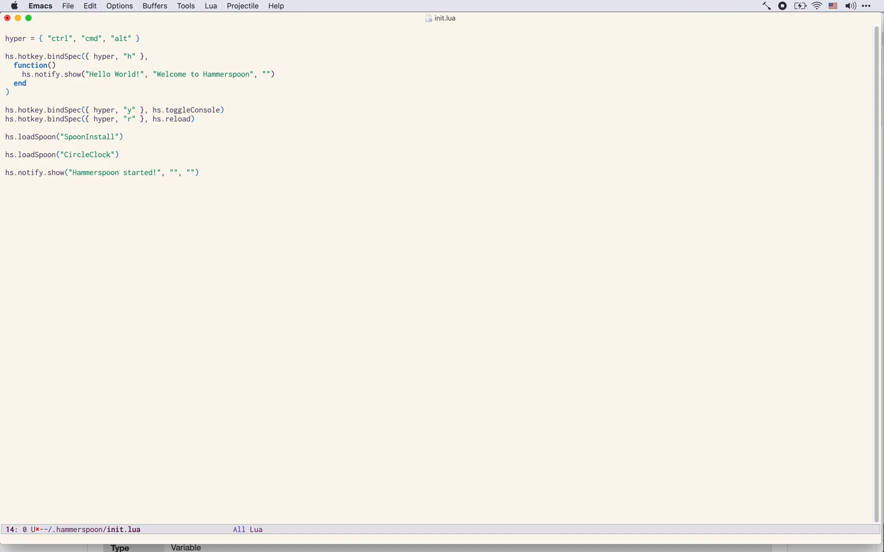
pyautogui.press('Down')
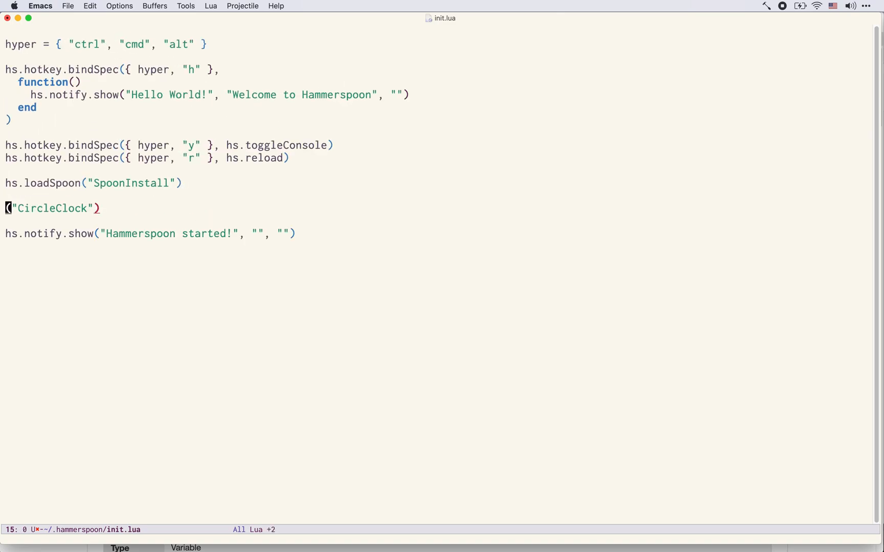
# Rewrite the CircleClock line as spoons.SpoonInstall:andUse("CircleClock")
pyautogui.write('spoons.SpoonInsta')
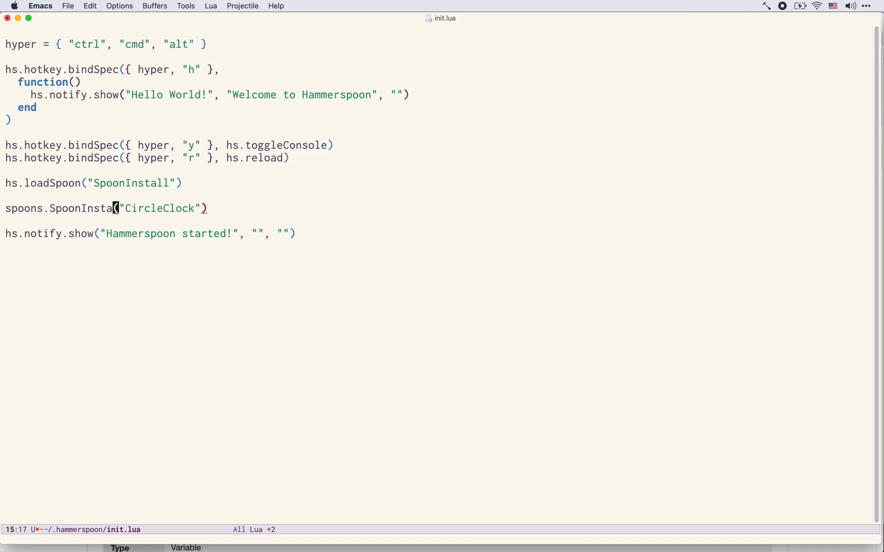
pyautogui.write(':andUs')
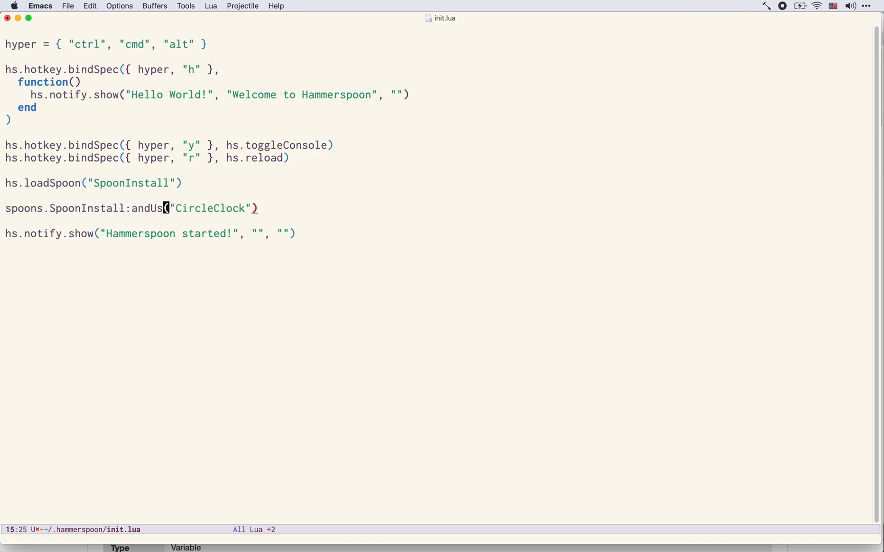
pyautogui.write('e')
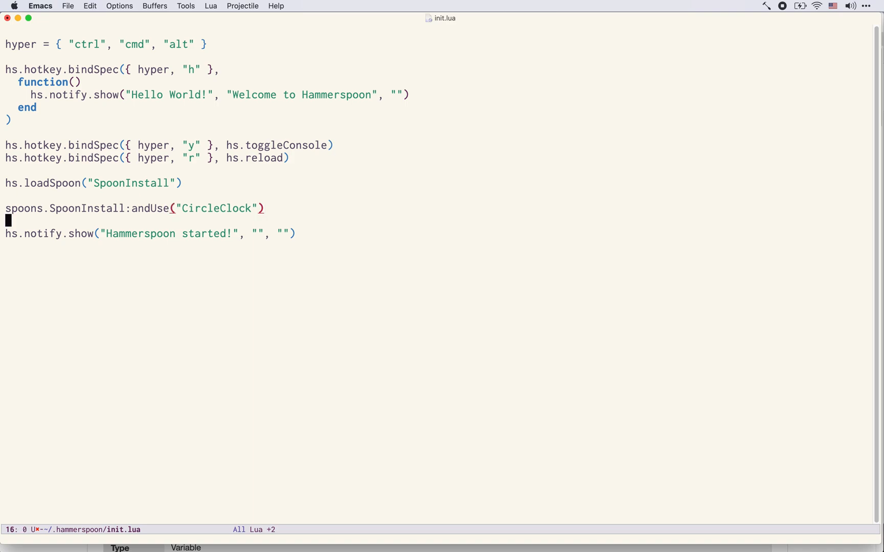
pyautogui.moveTo(623, 214)
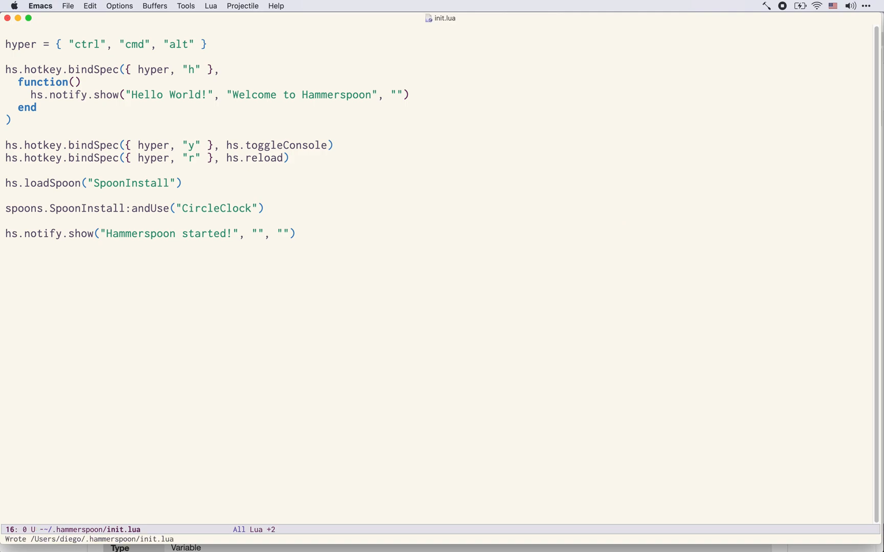
pyautogui.moveTo(423, 325)
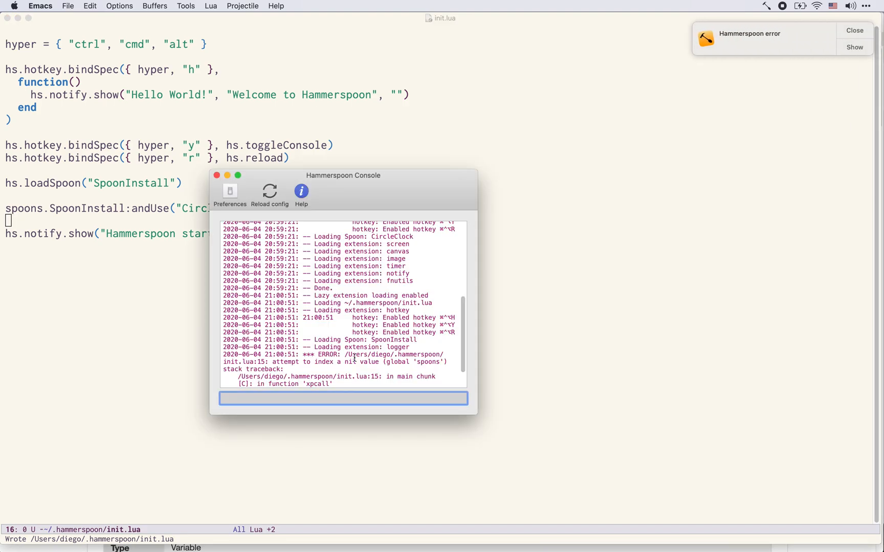
pyautogui.scroll(-3)
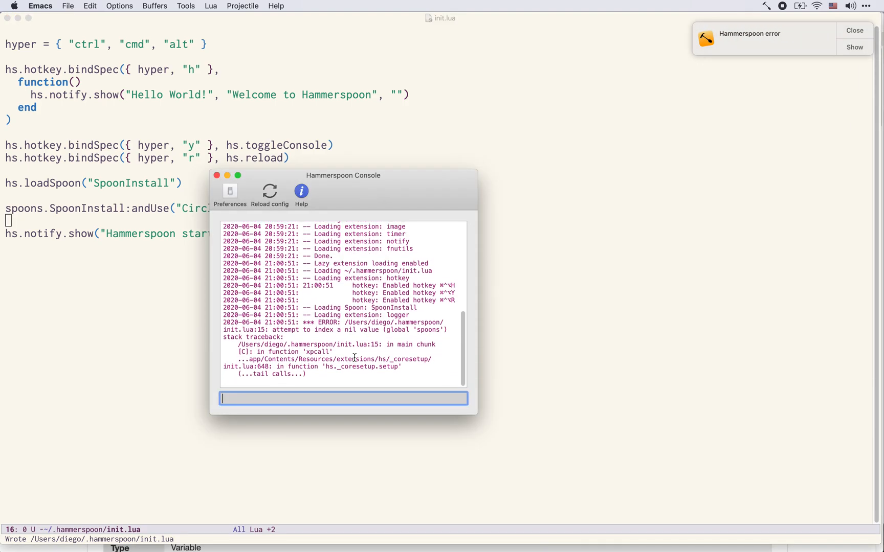
pyautogui.scroll(3)
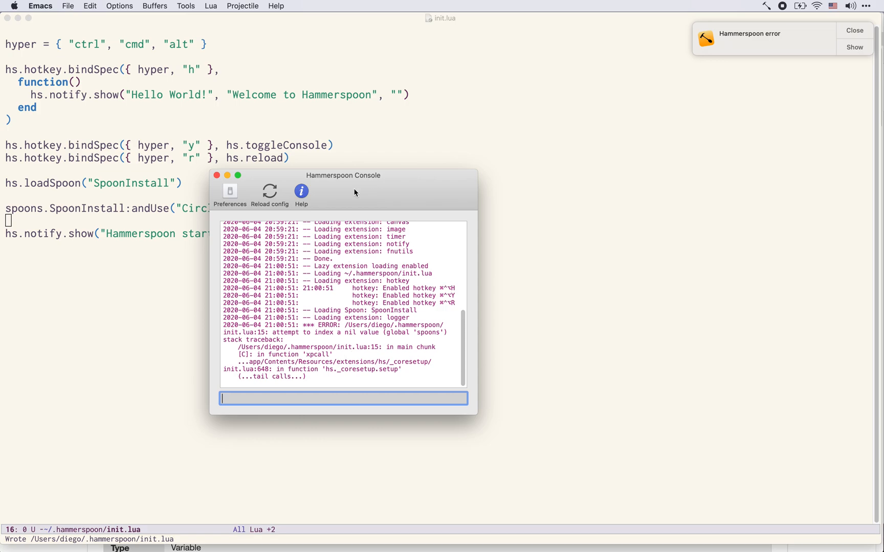
pyautogui.click(215, 175)
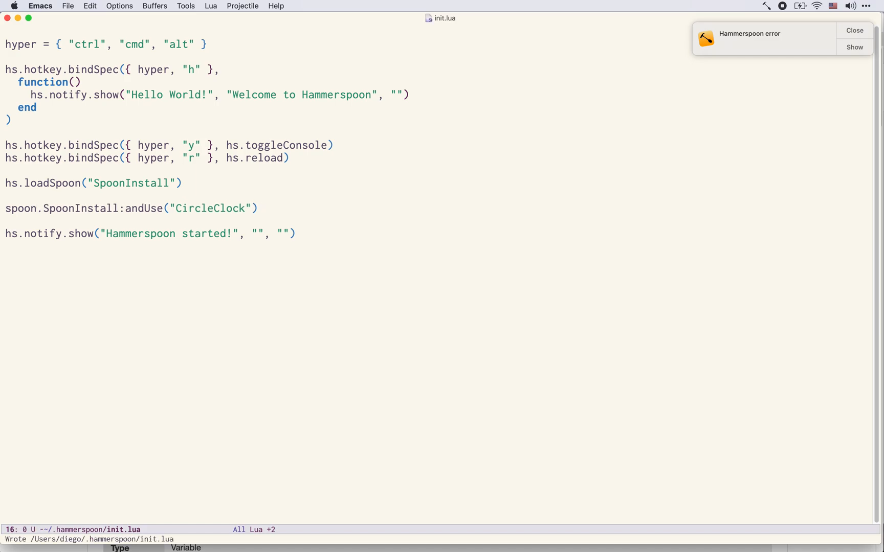
pyautogui.moveTo(859, 40)
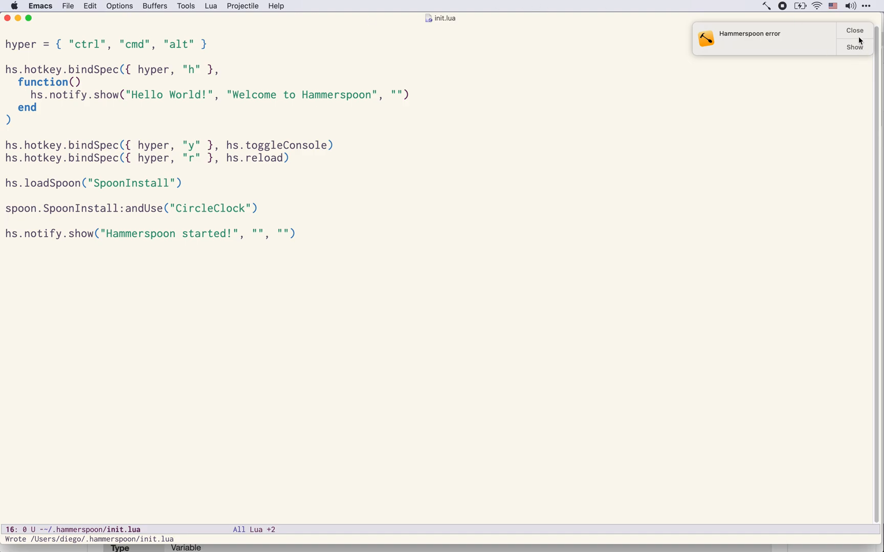
pyautogui.moveTo(482, 219)
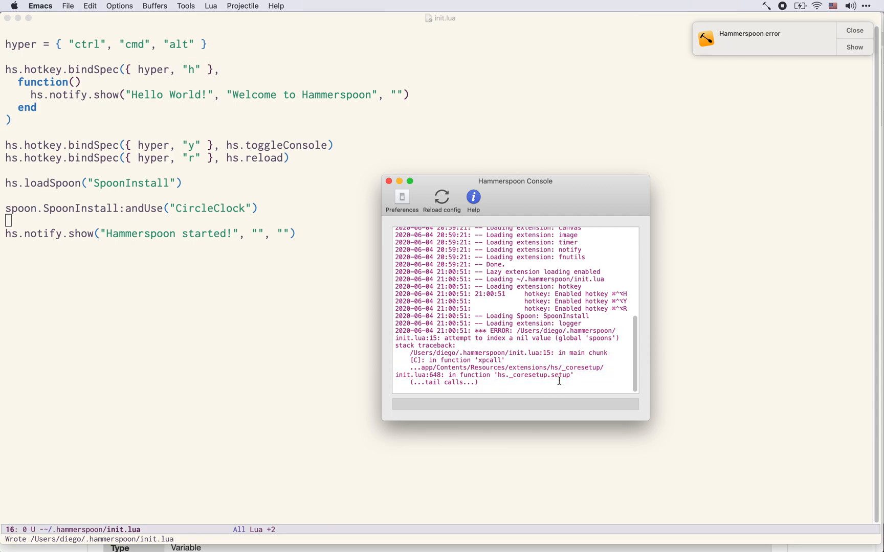
pyautogui.moveTo(478, 362)
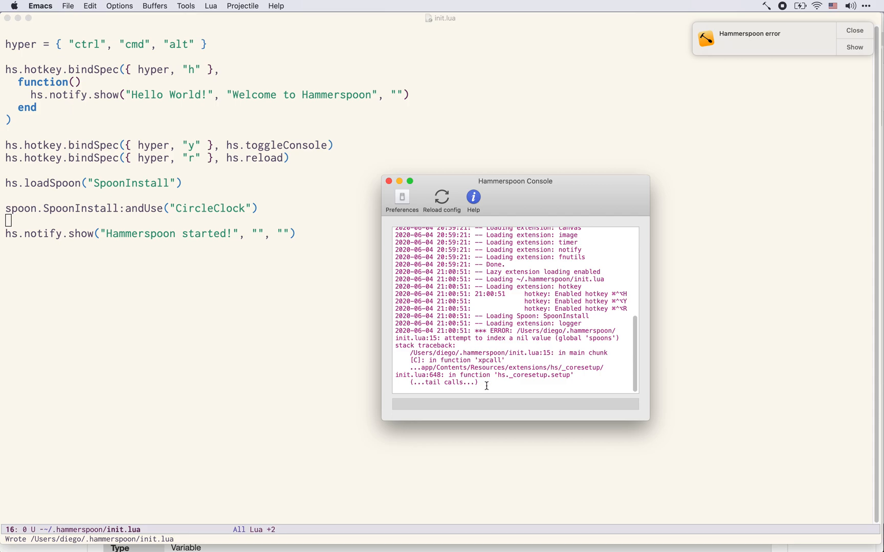
pyautogui.moveTo(422, 219)
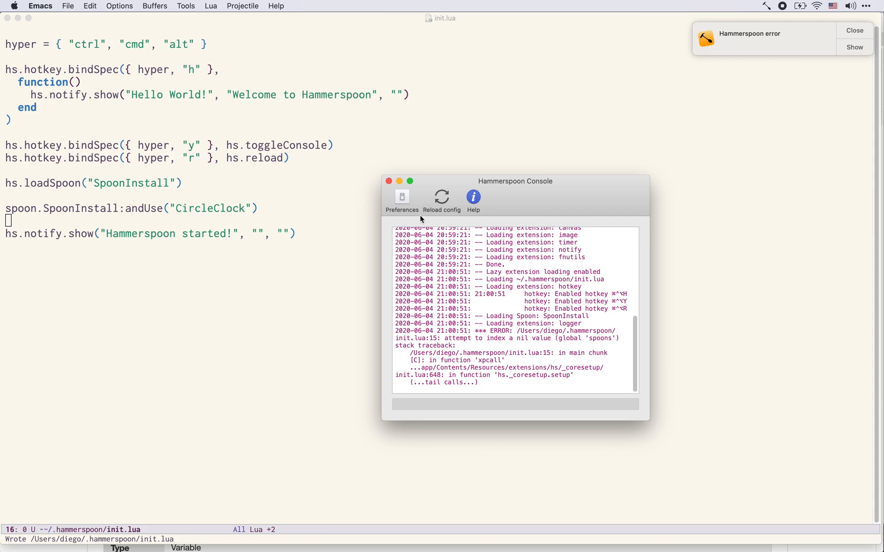
pyautogui.click(388, 181)
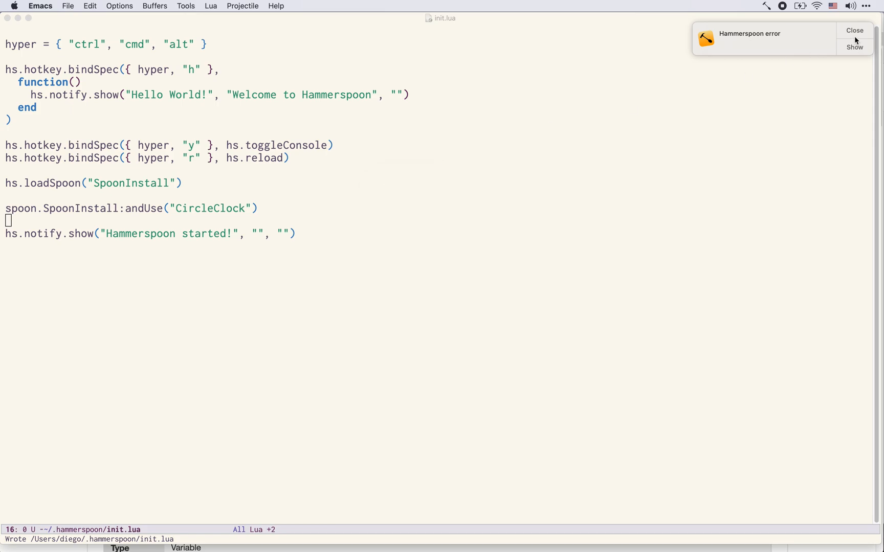
# Reload the Hammerspoon config from its menu bar icon
pyautogui.click(765, 6)
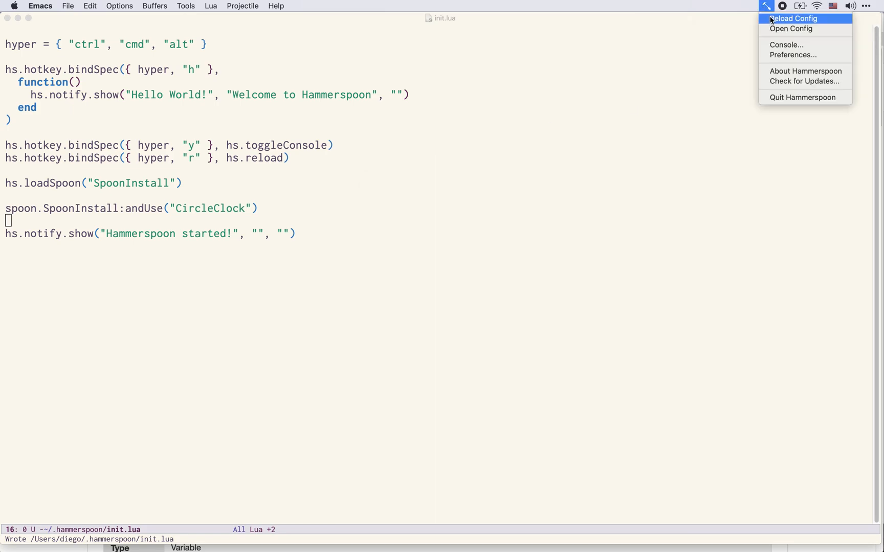
pyautogui.click(793, 18)
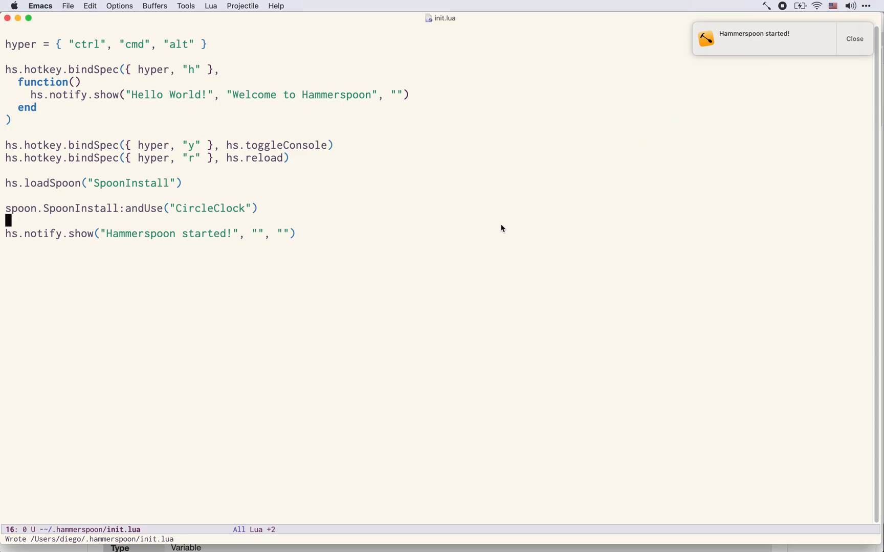
pyautogui.moveTo(850, 48)
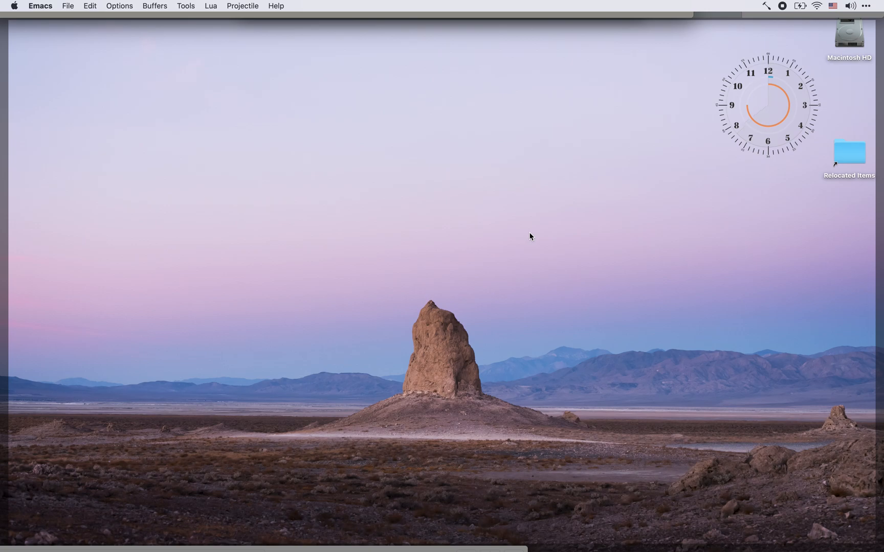
pyautogui.moveTo(669, 195)
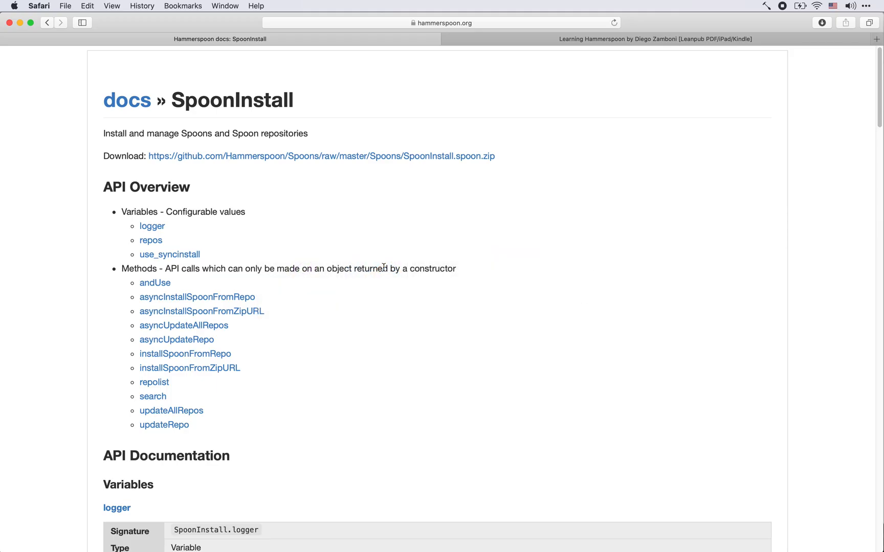
pyautogui.moveTo(293, 309)
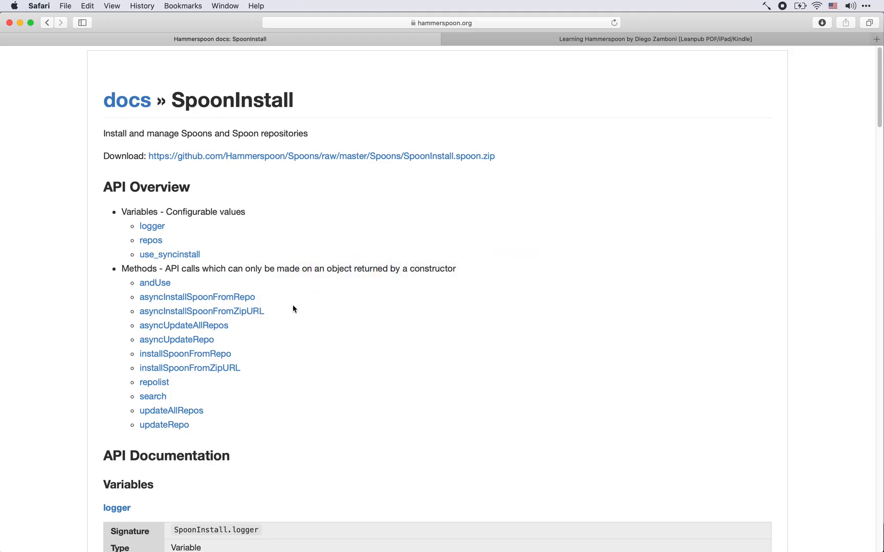
# Open the WindowHalfsAndThirds docs from the Spoons list and scroll to its defaultHotkeys table
pyautogui.click(47, 23)
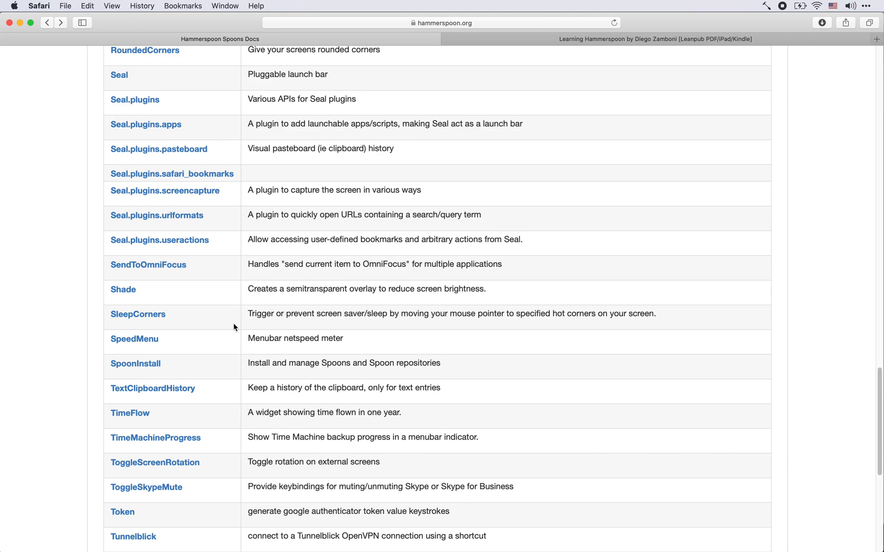
pyautogui.scroll(-3)
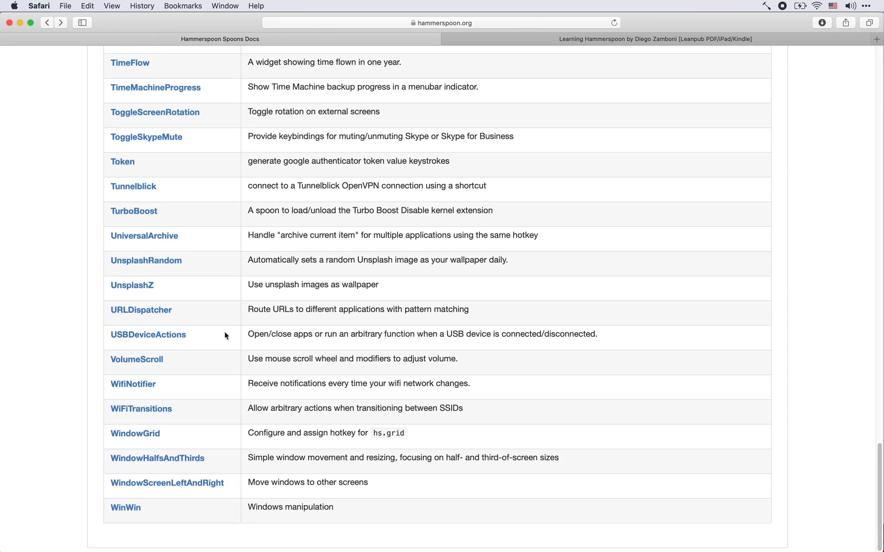
pyautogui.moveTo(177, 376)
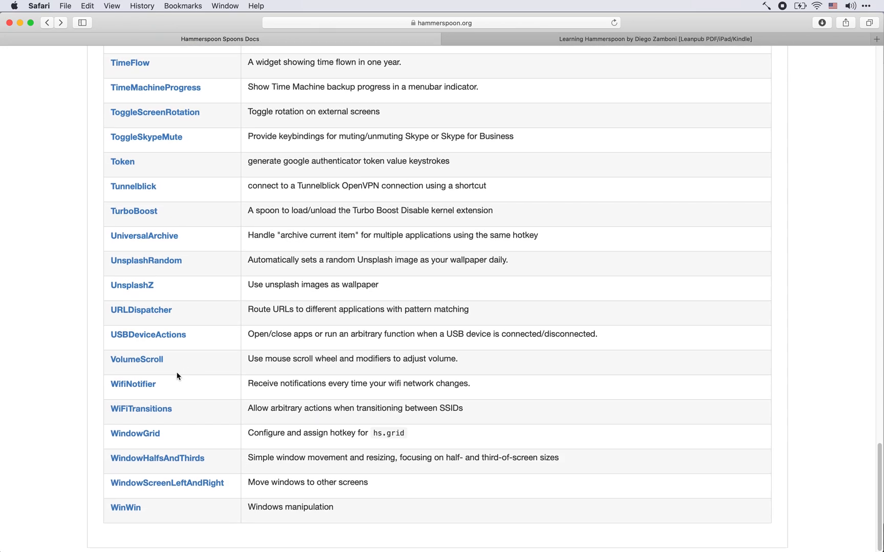
pyautogui.moveTo(157, 458)
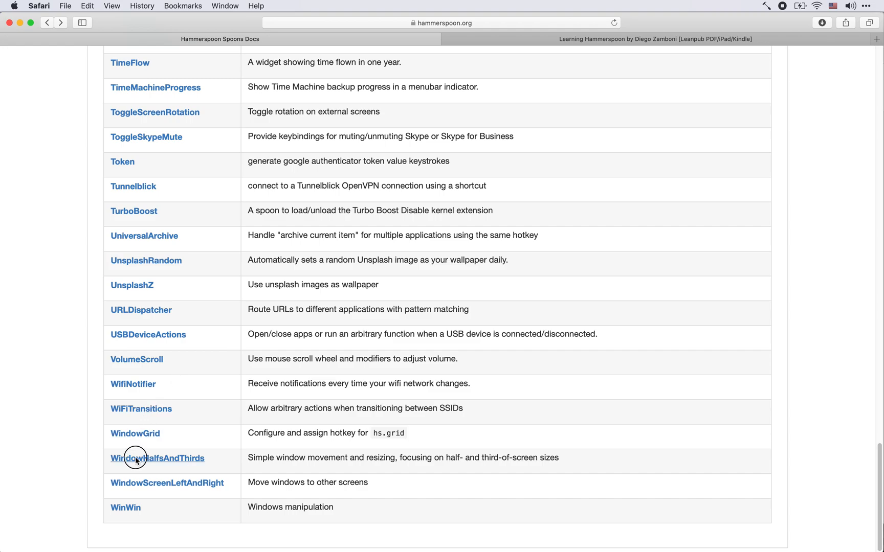
pyautogui.click(157, 458)
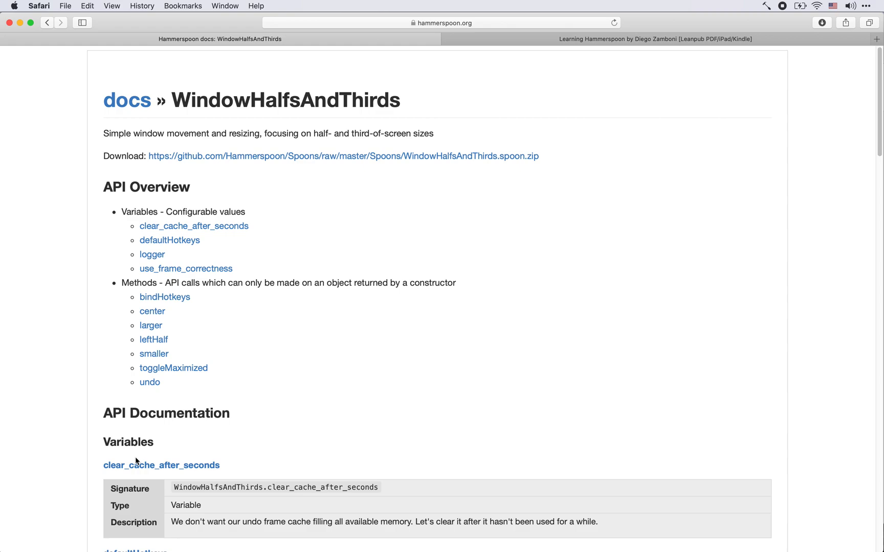
pyautogui.moveTo(186, 393)
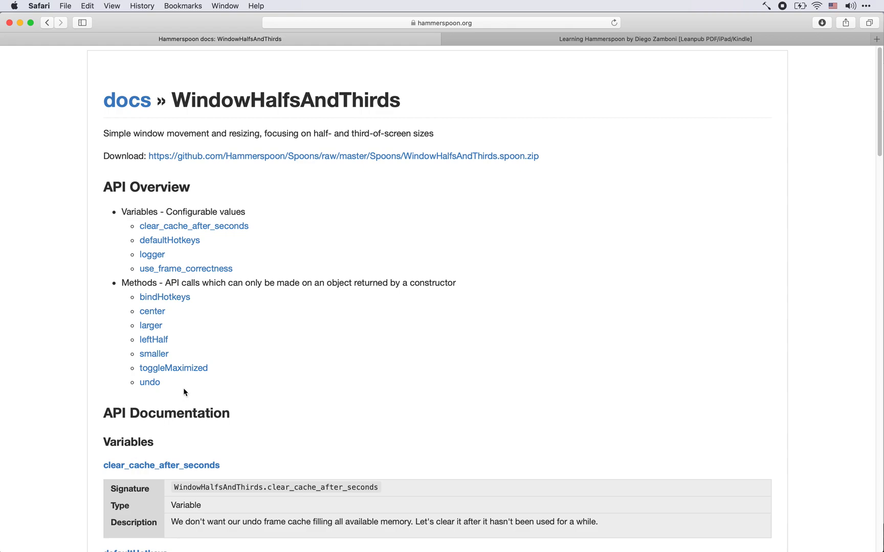
pyautogui.moveTo(237, 384)
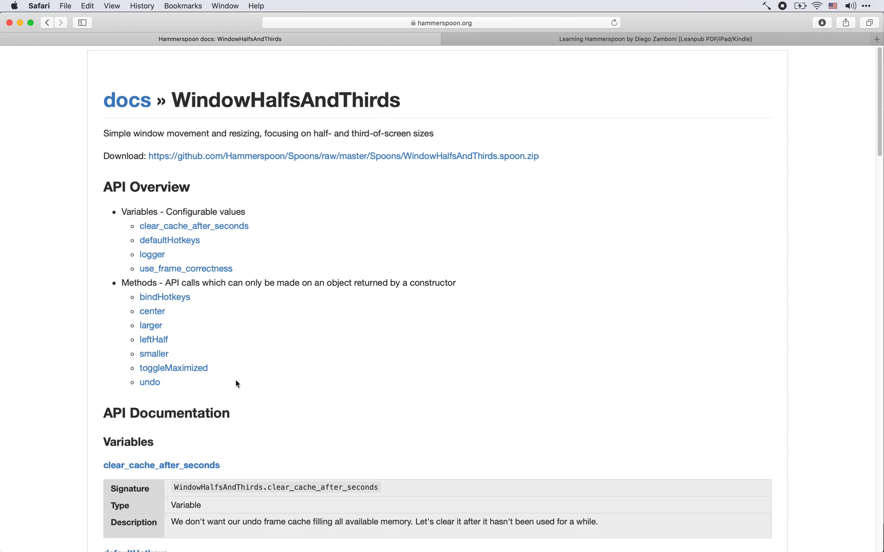
pyautogui.moveTo(215, 387)
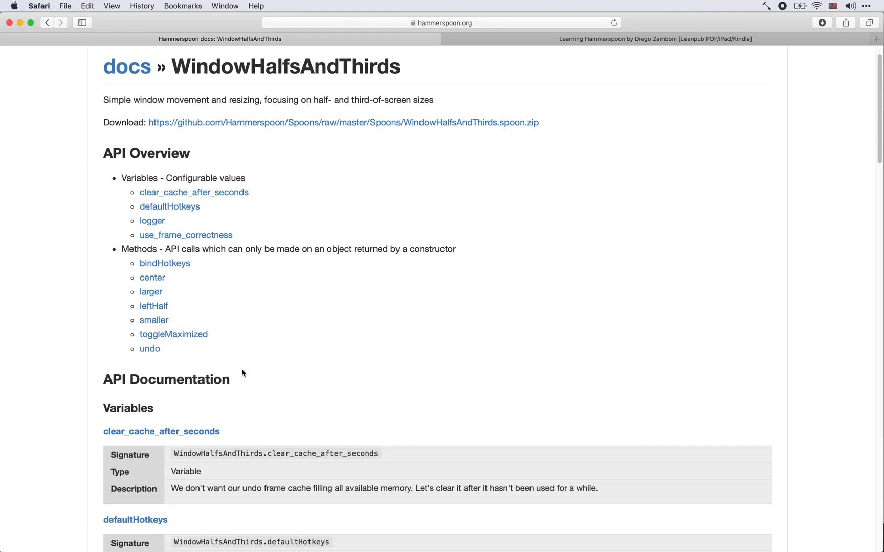
pyautogui.scroll(-3)
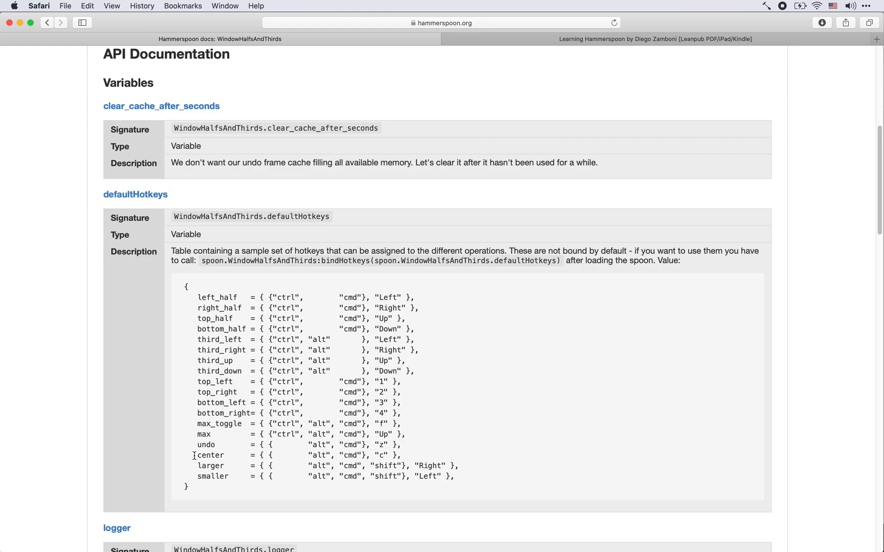
pyautogui.scroll(3)
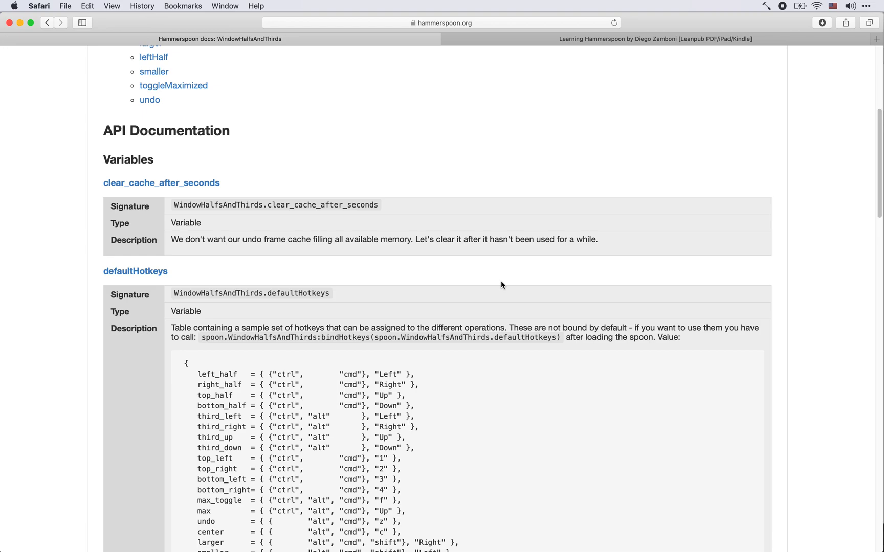
pyautogui.scroll(3)
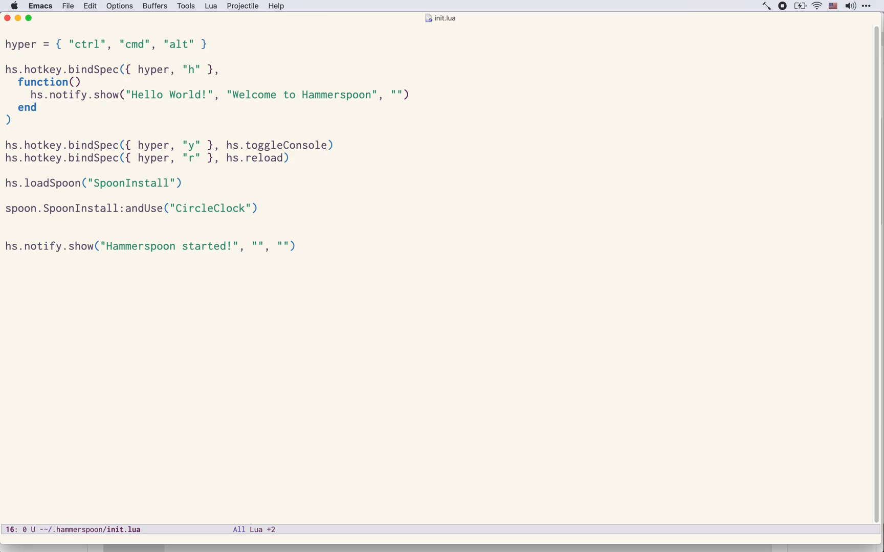
# Type spoon.SpoonInstall:andUse("WindowHalfsAndThirds", { hotkeys = 'default' into init.lua
pyautogui.write('sp')
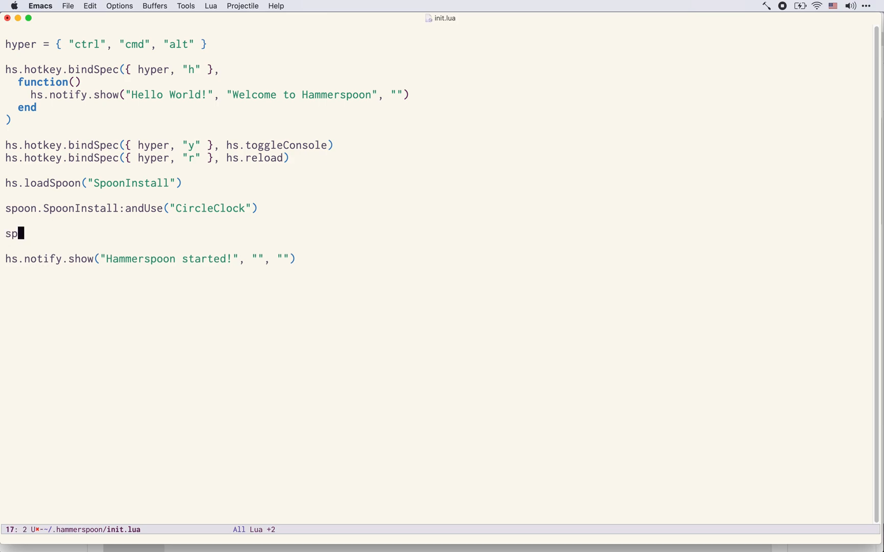
pyautogui.write('oon.Spoon')
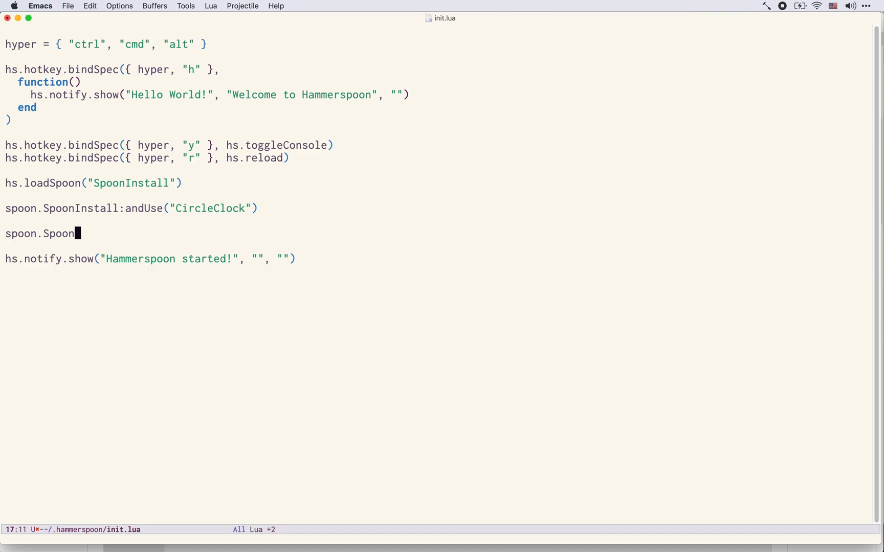
pyautogui.write('Install:andUse')
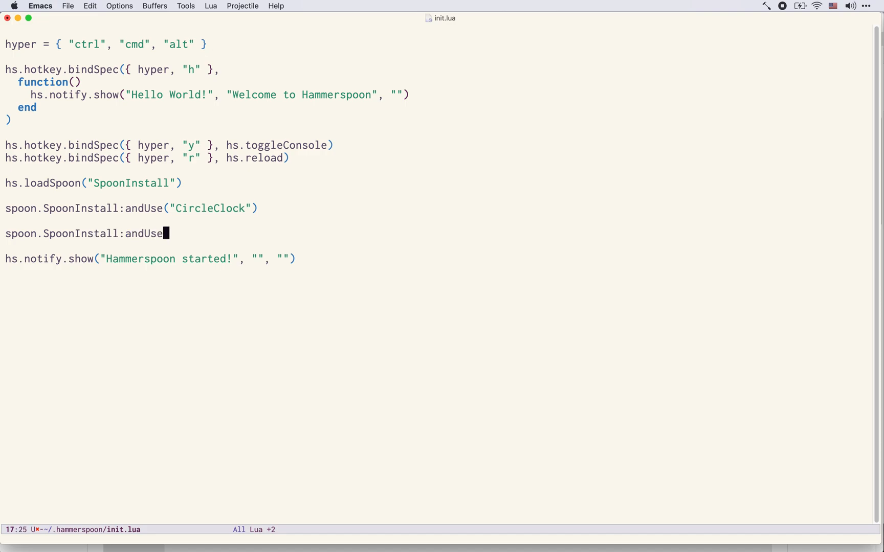
pyautogui.write('"Window')
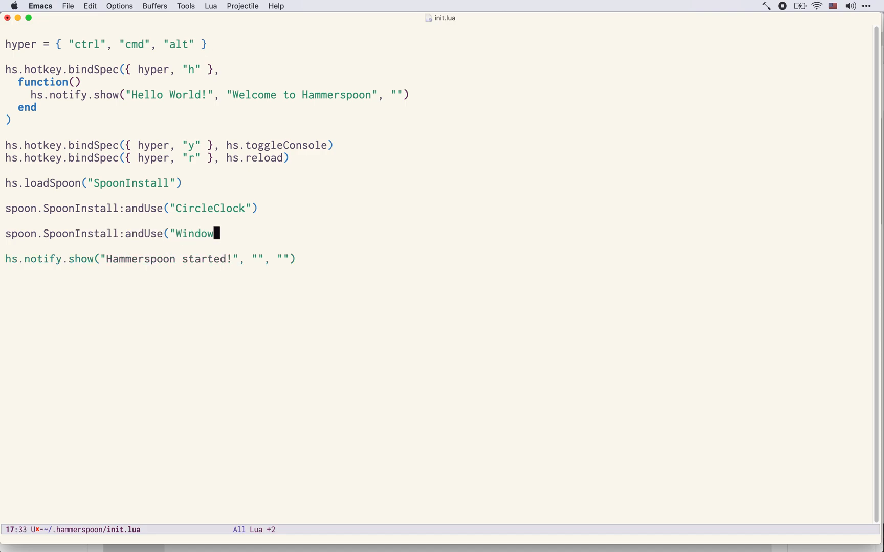
pyautogui.write('HalfsAndThir')
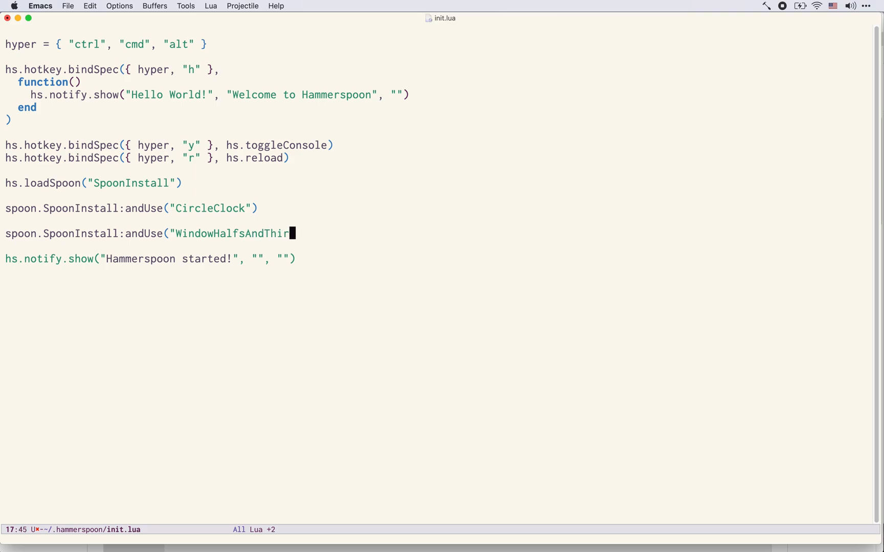
pyautogui.write('ds",')
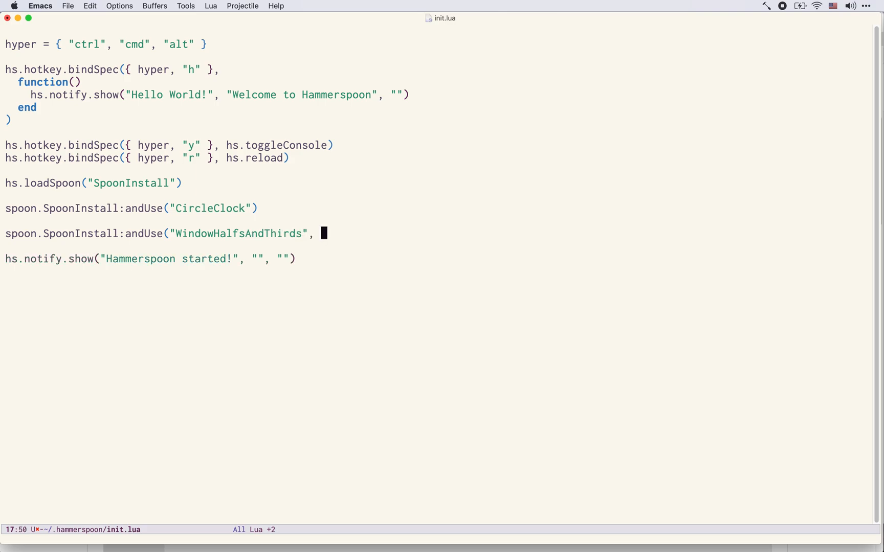
pyautogui.write('{')
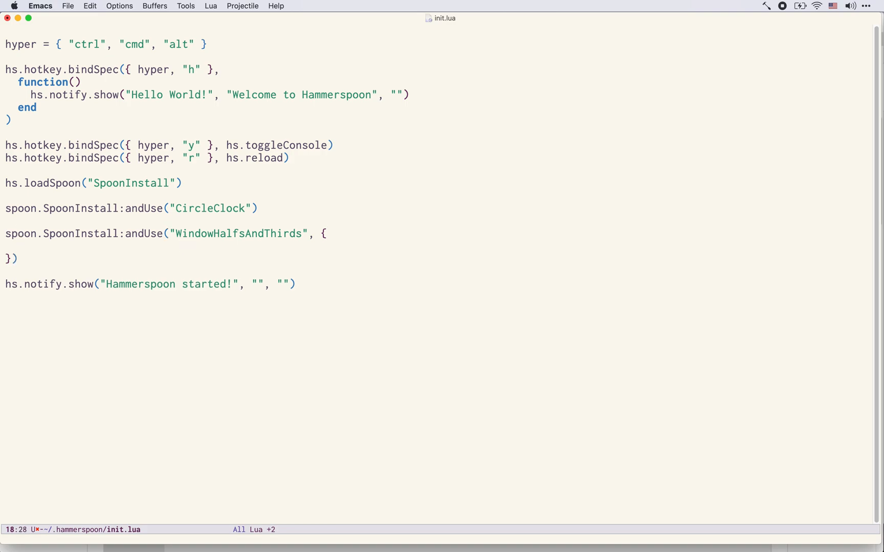
pyautogui.write('hotke')
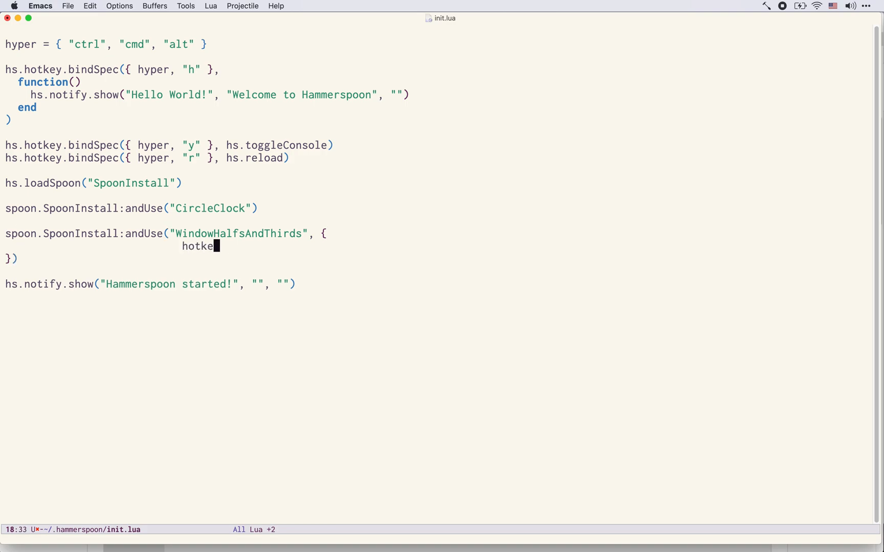
pyautogui.write("ys = 'default")
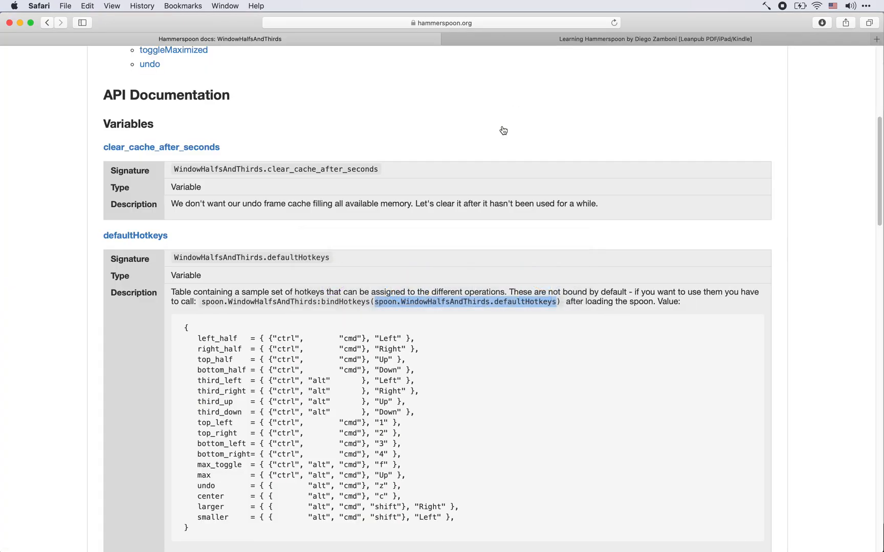
pyautogui.scroll(-3)
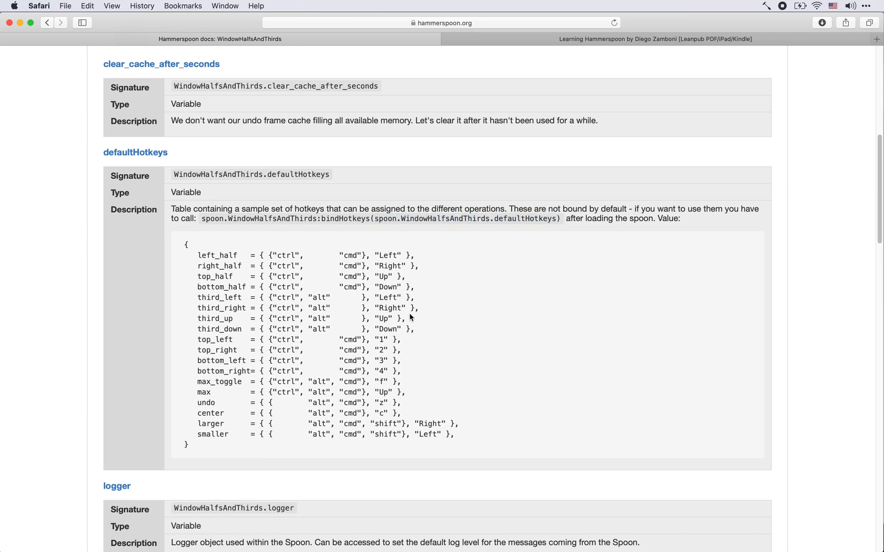
pyautogui.moveTo(279, 362)
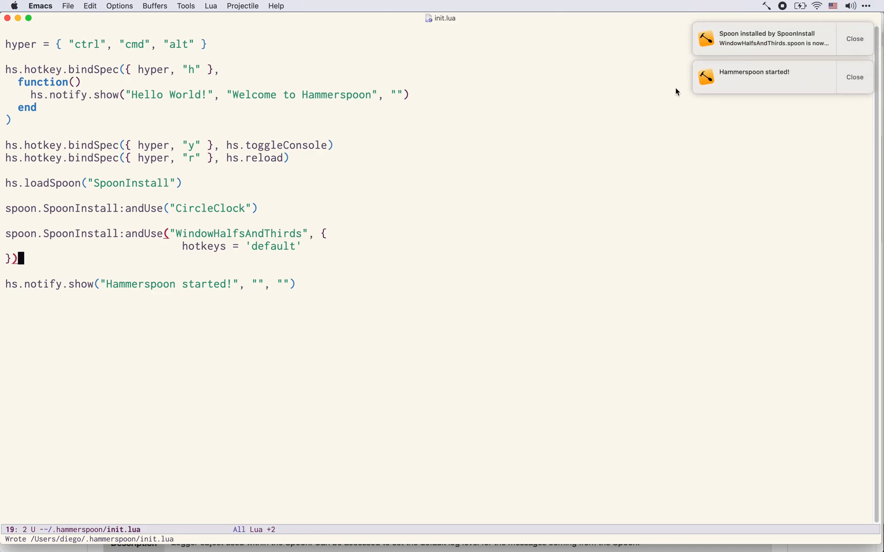
# Close the 'Hammerspoon started!' and 'Spoon installed by SpoonInstall' notifications
pyautogui.click(855, 77)
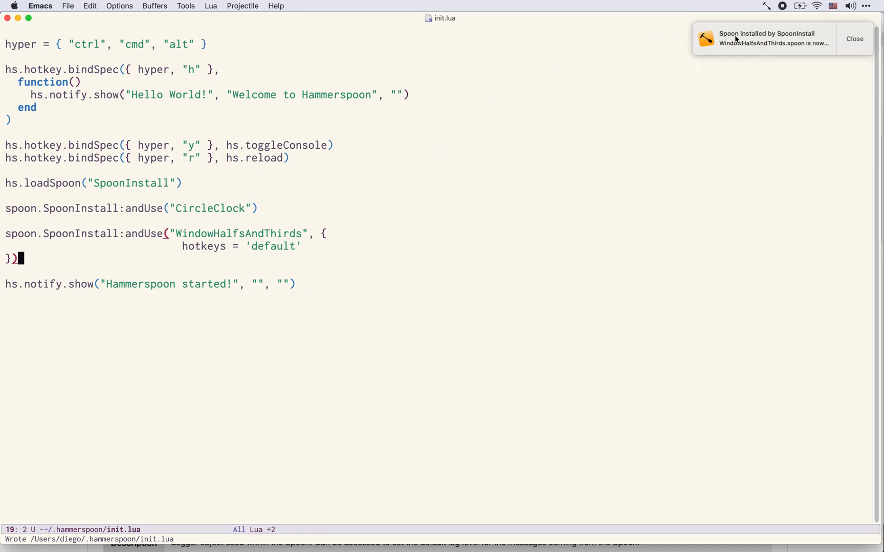
pyautogui.moveTo(783, 41)
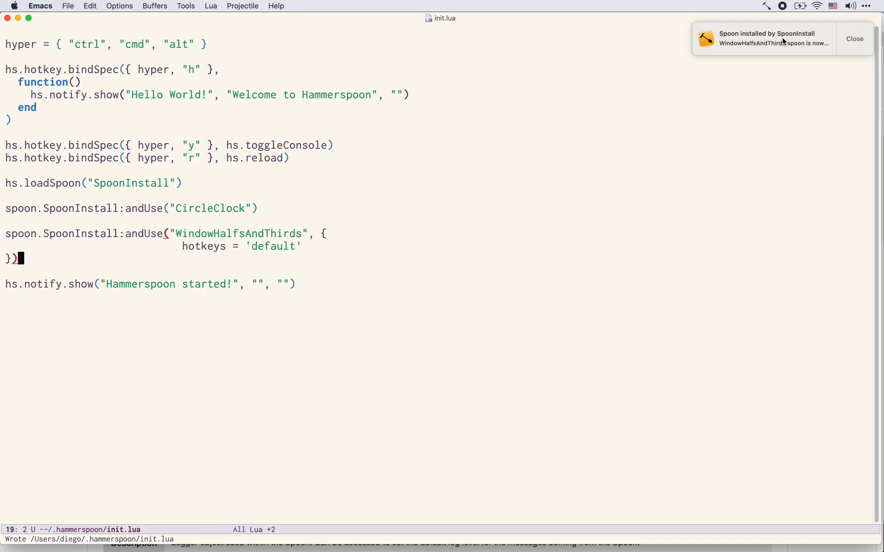
pyautogui.click(854, 39)
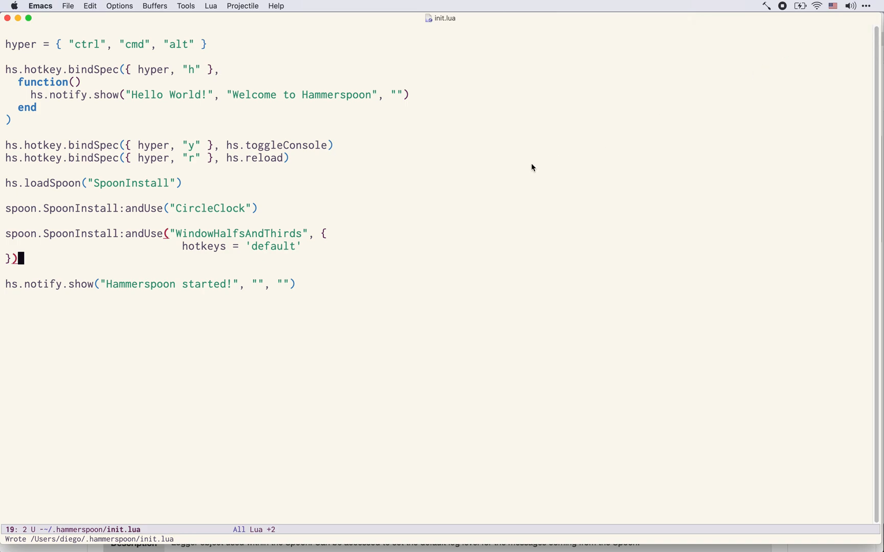
pyautogui.moveTo(418, 270)
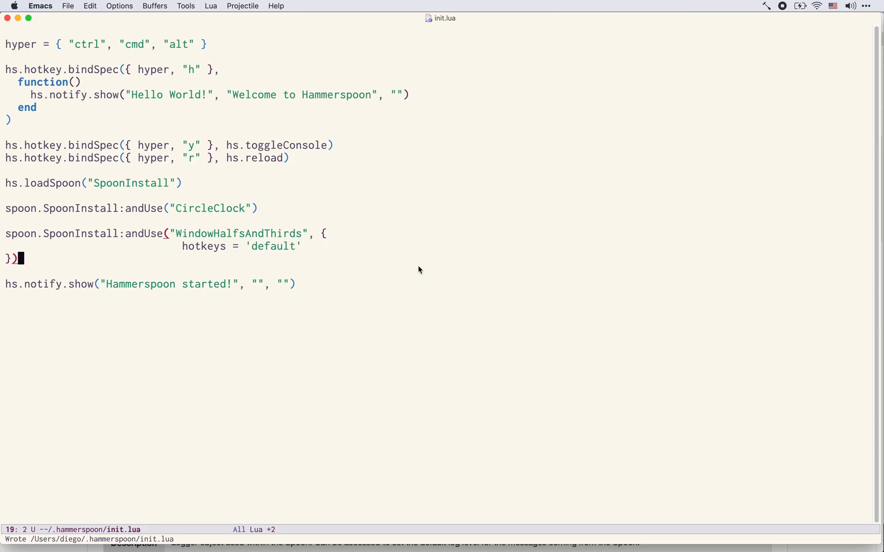
pyautogui.moveTo(267, 260)
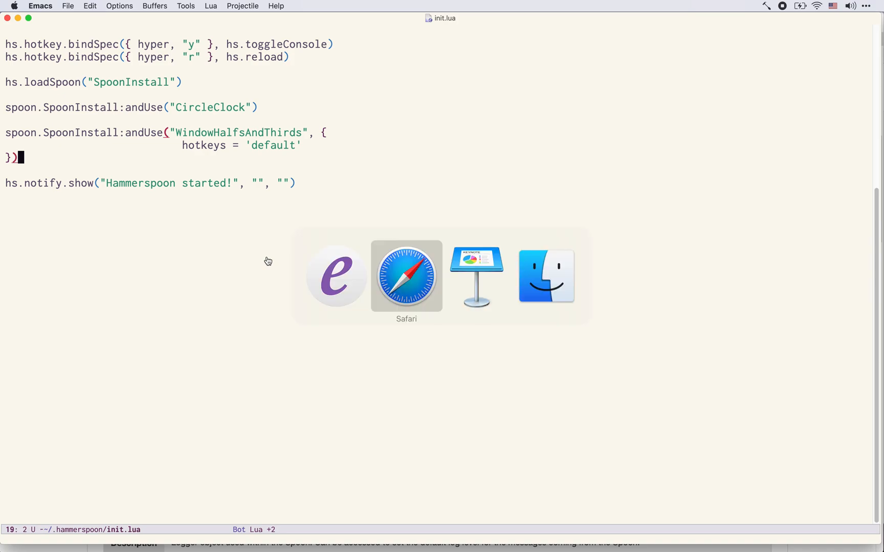
# Back in Safari, scroll the WindowHalfsAndThirds docs and return to the full Spoons list
pyautogui.click(405, 276)
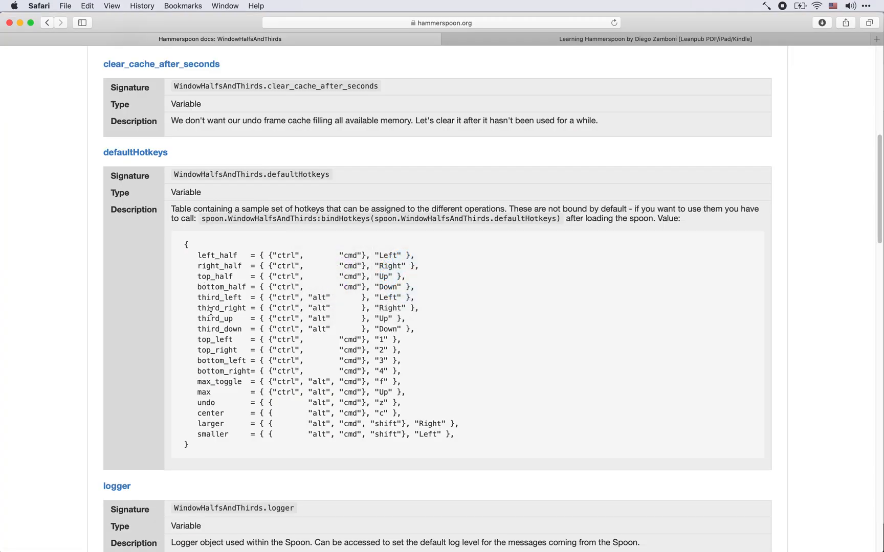
pyautogui.scroll(-3)
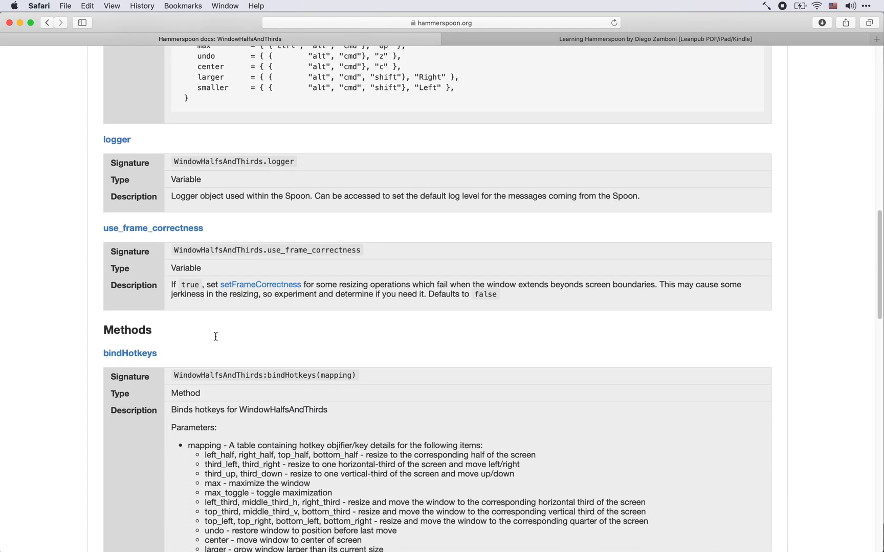
pyautogui.scroll(-3)
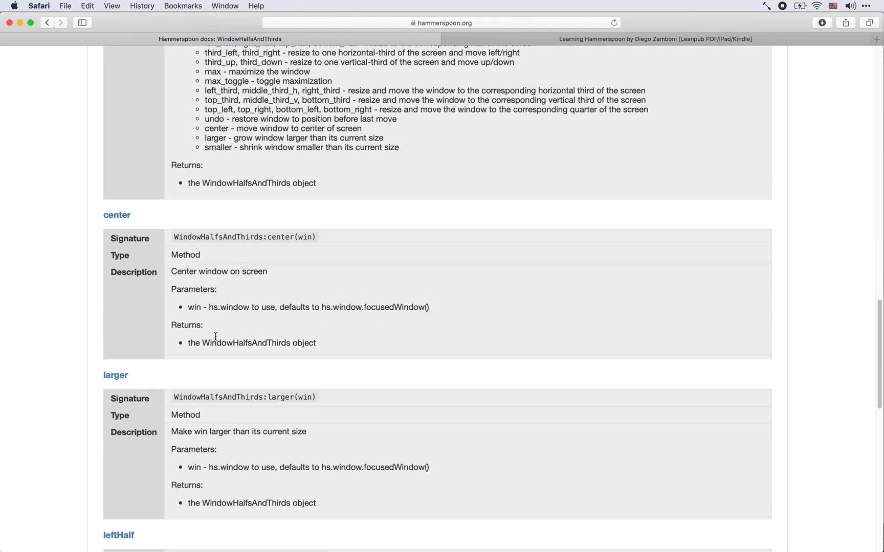
pyautogui.scroll(-3)
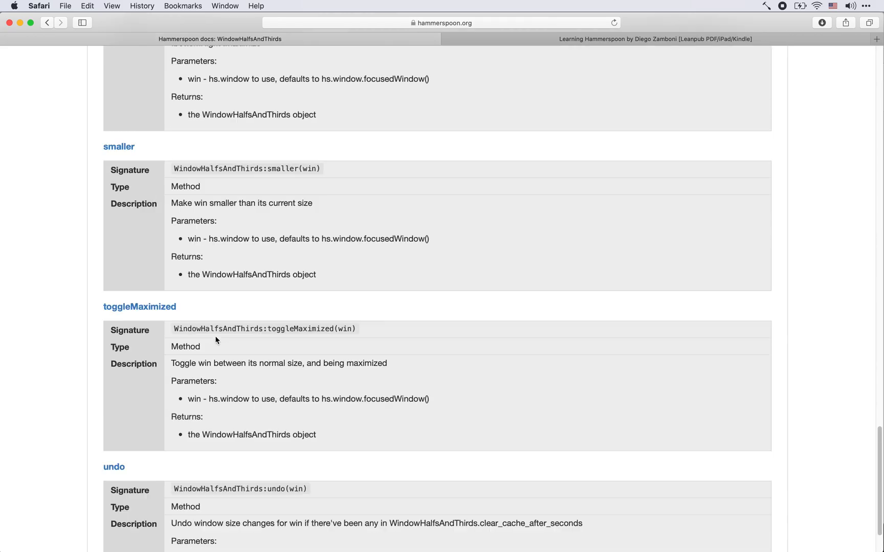
pyautogui.scroll(3)
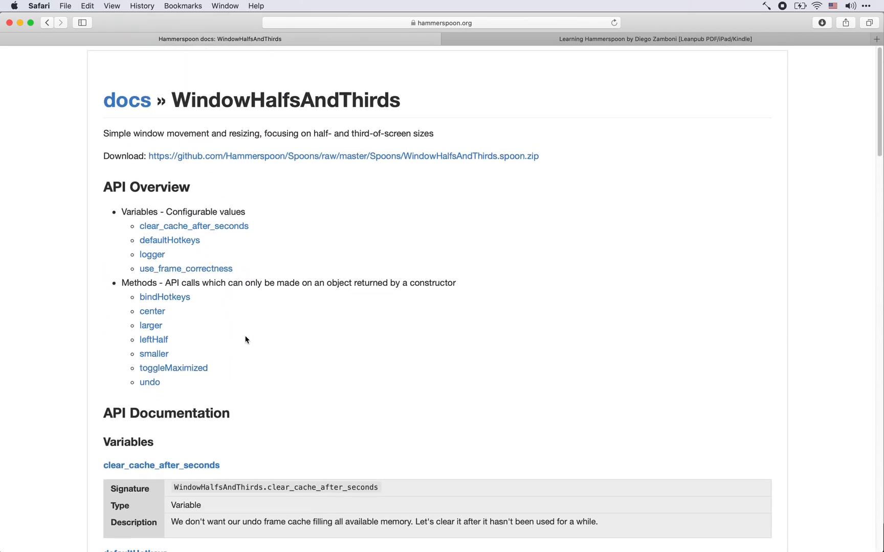
pyautogui.moveTo(194, 226)
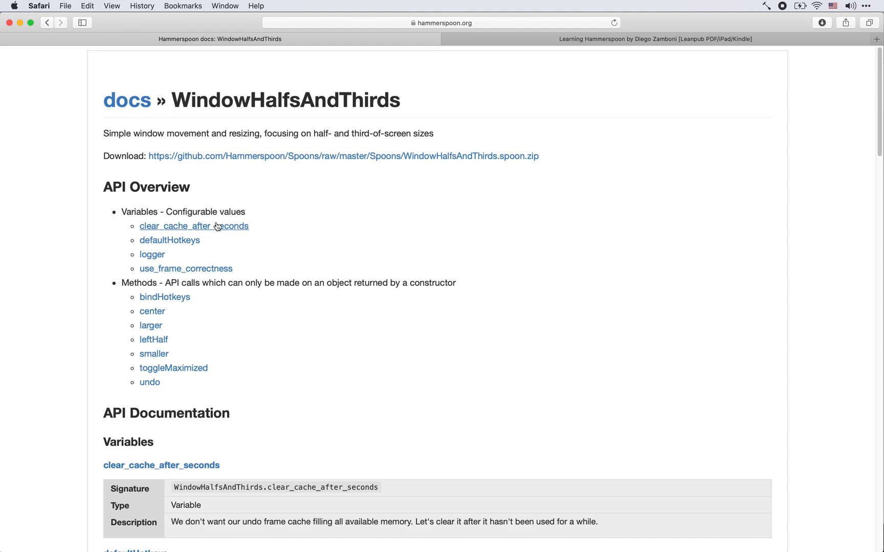
pyautogui.moveTo(318, 251)
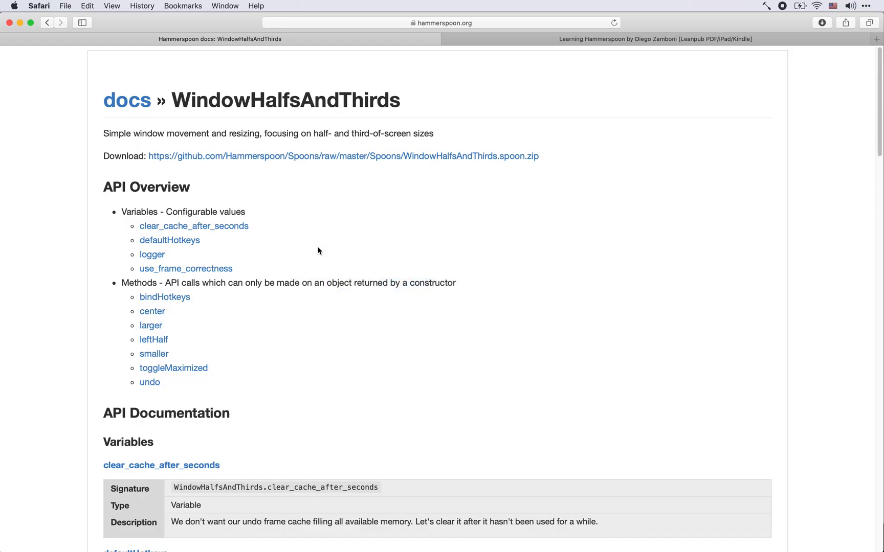
pyautogui.click(46, 23)
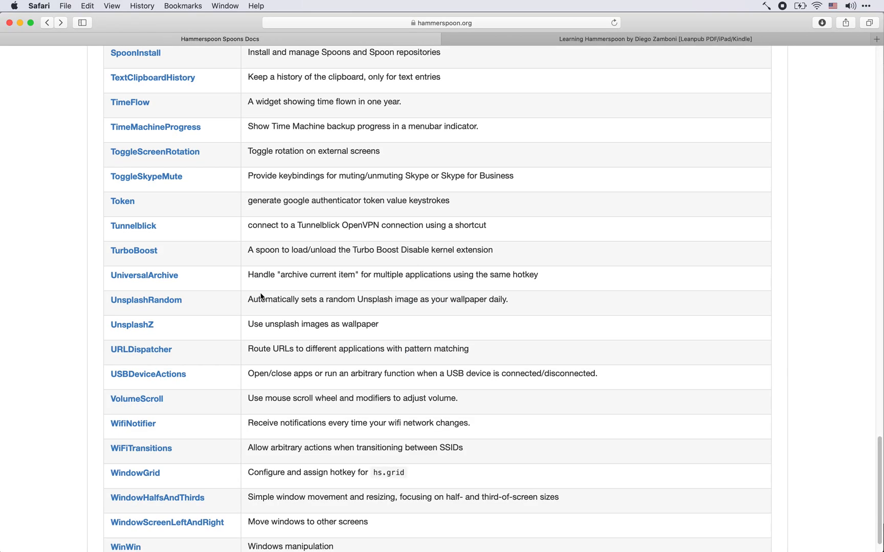
# Search the Spoons list for 'calendar' and select the Calendar entry
pyautogui.scroll(3)
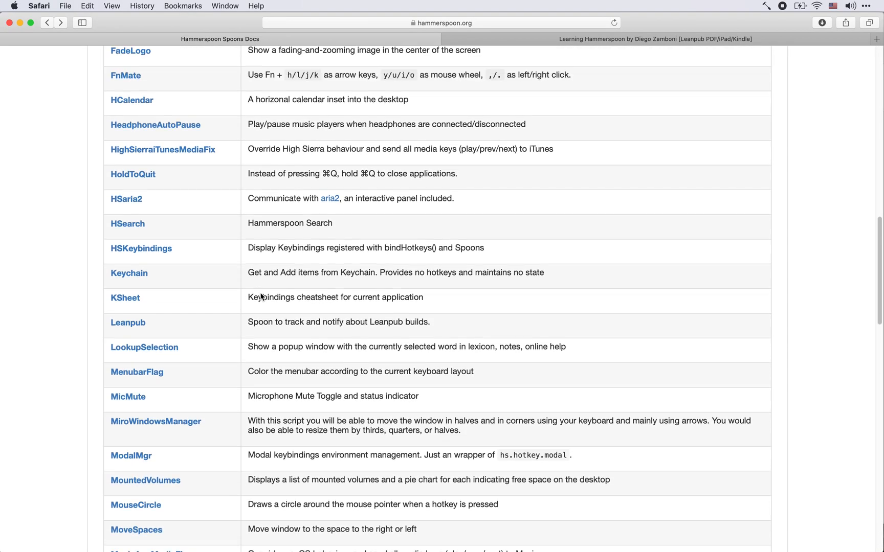
pyautogui.scroll(3)
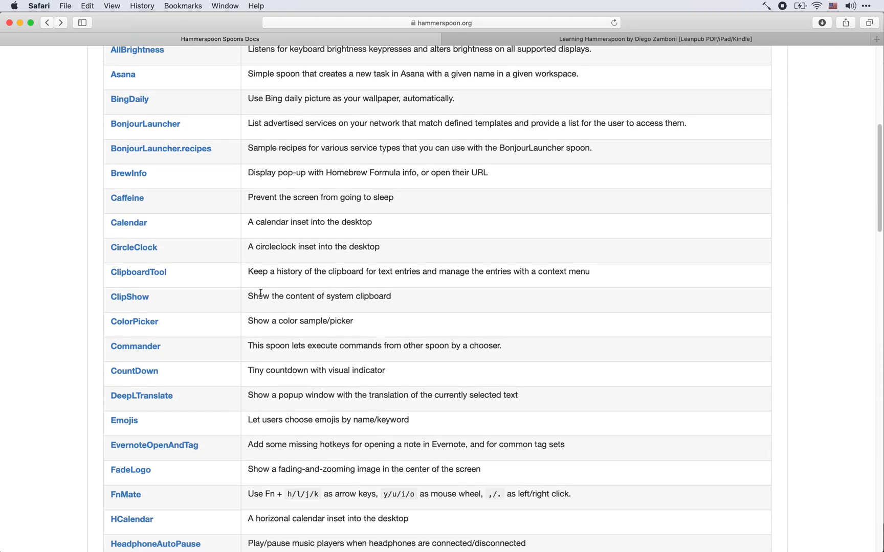
pyautogui.write('calendar')
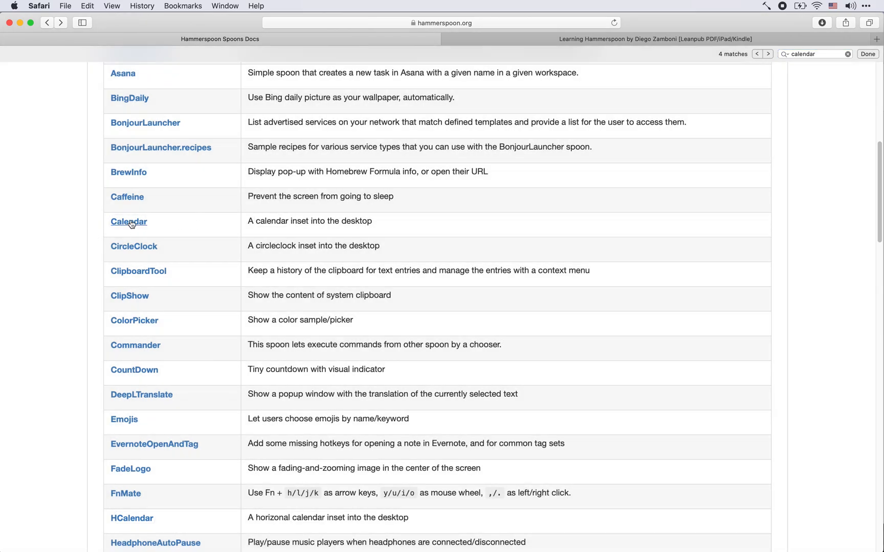
pyautogui.click(129, 222)
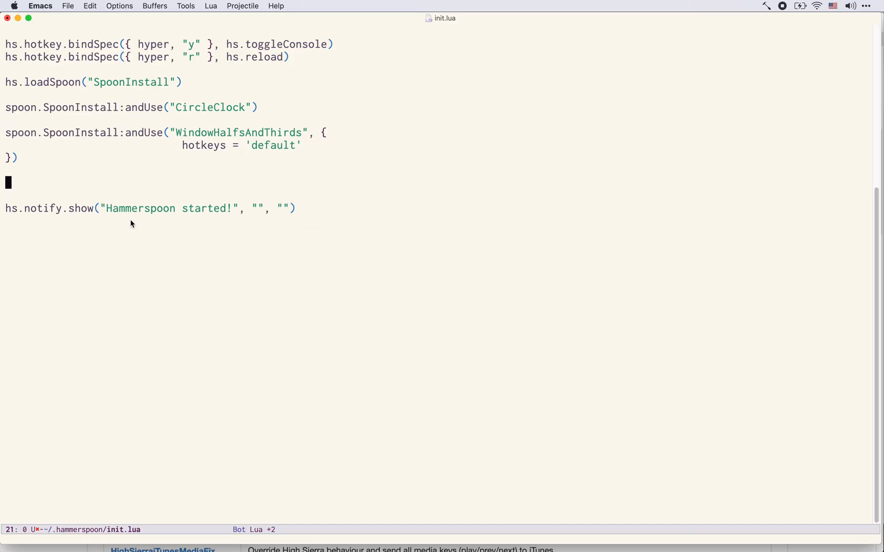
# Add the line spoon.SpoonInstall:andUse("Calendar") below the WindowHalfsAndThirds block
pyautogui.write('spoon.Spoon')
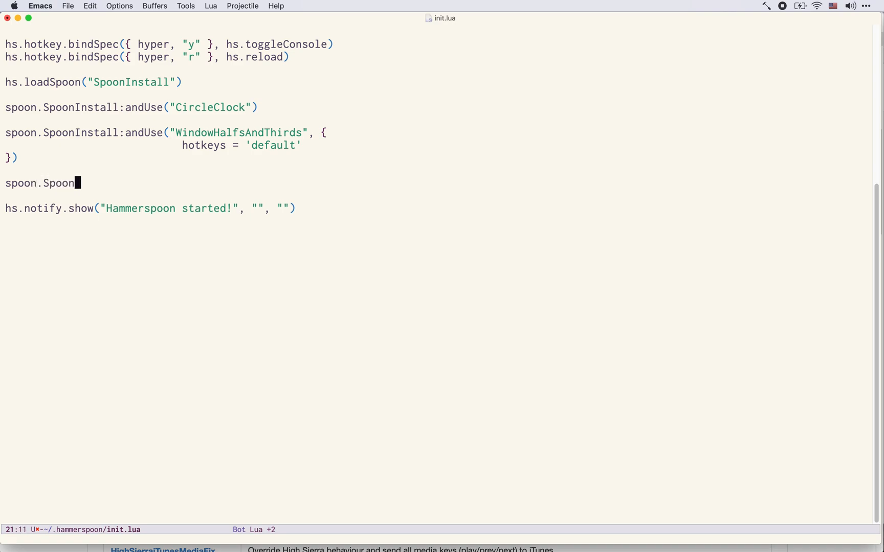
pyautogui.write('Install:andUse')
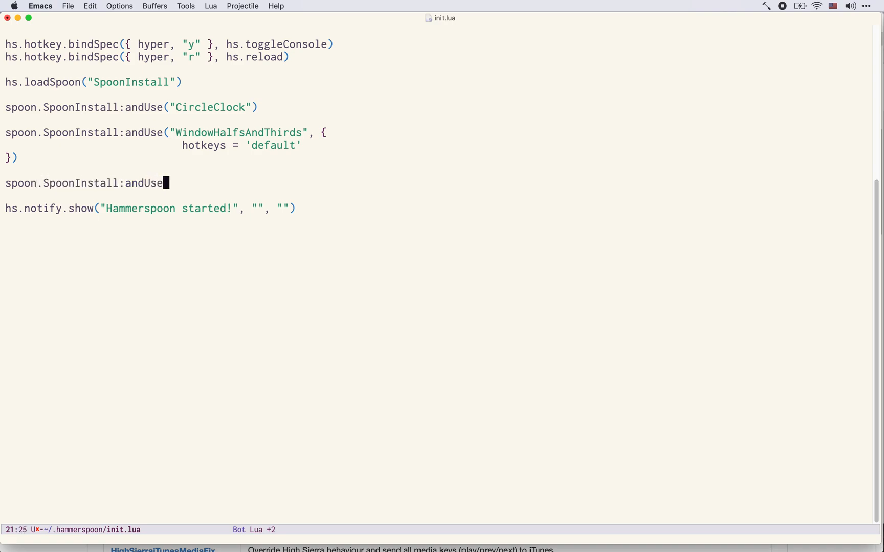
pyautogui.write('("Calendar"')
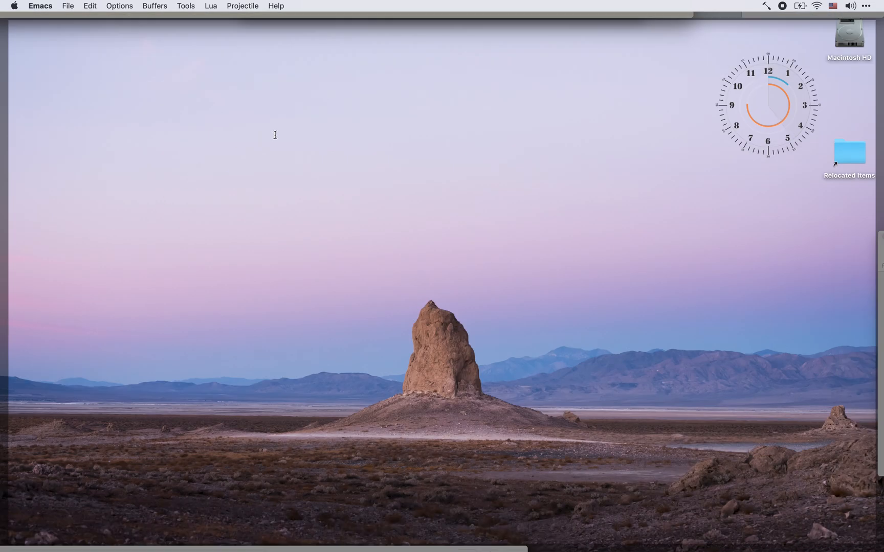
# Reload the Hammerspoon config from its menu bar icon to show the June 2020 calendar
pyautogui.click(766, 5)
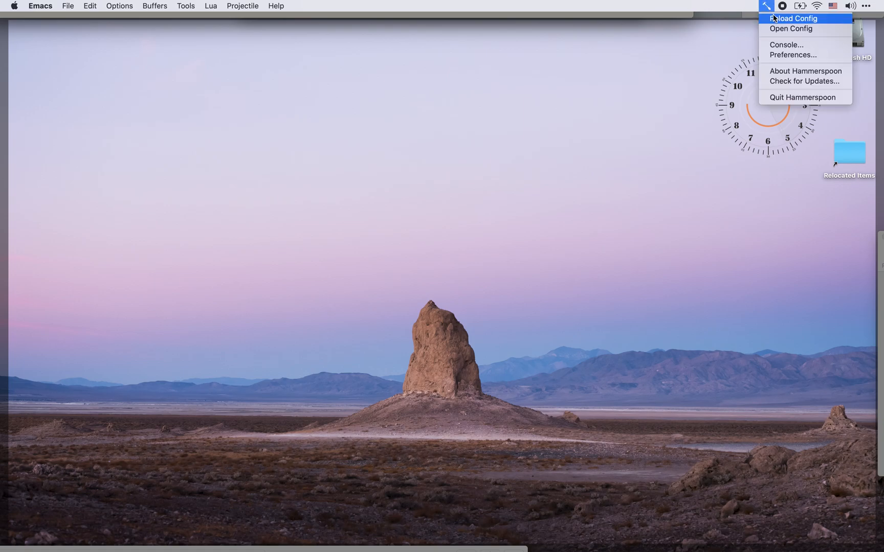
pyautogui.click(793, 18)
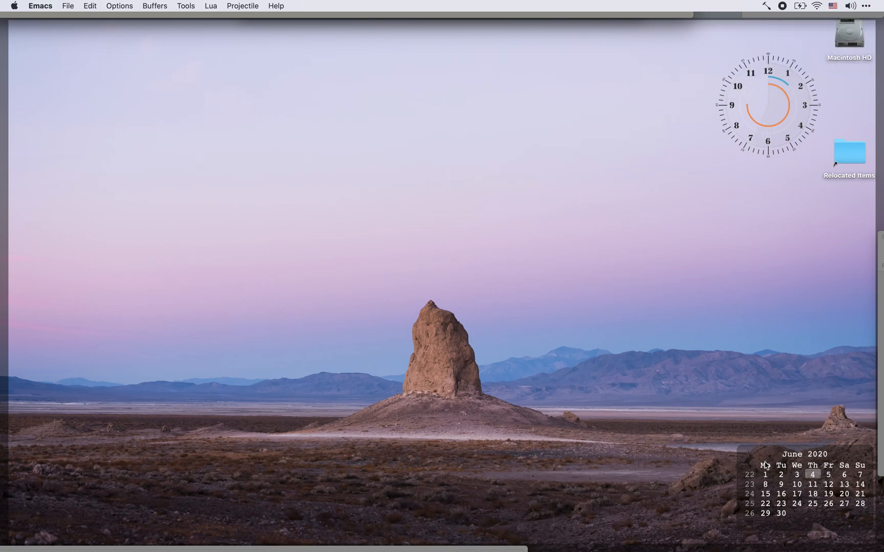
pyautogui.moveTo(764, 411)
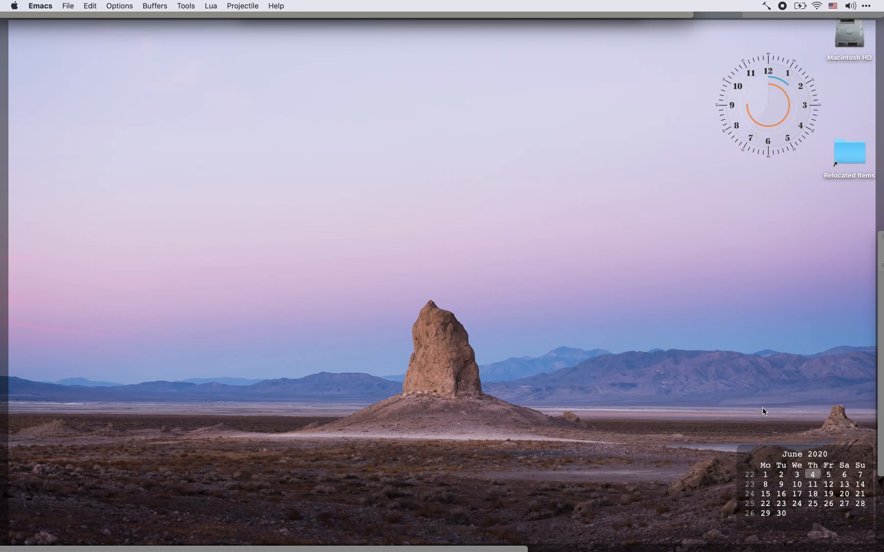
pyautogui.moveTo(722, 446)
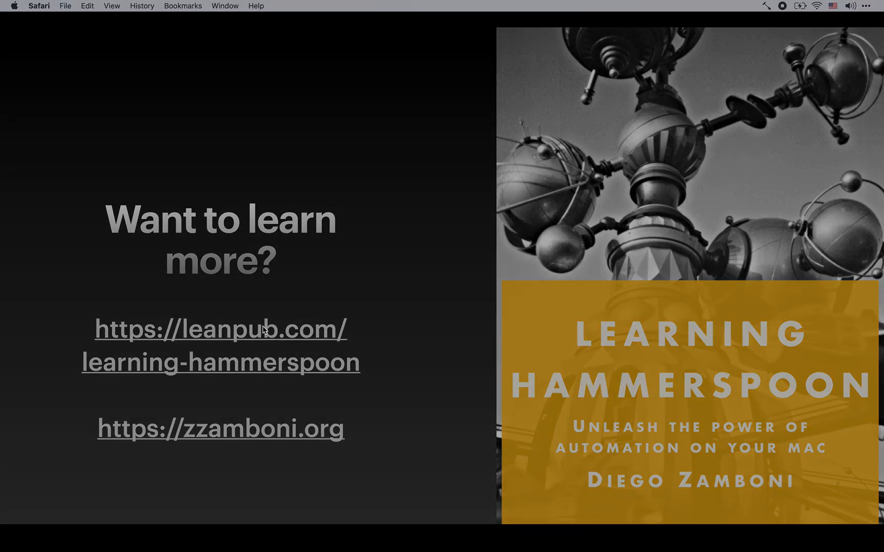
# Follow the leanpub.com/learning-hammerspoon link on the closing slide into Safari
pyautogui.click(220, 329)
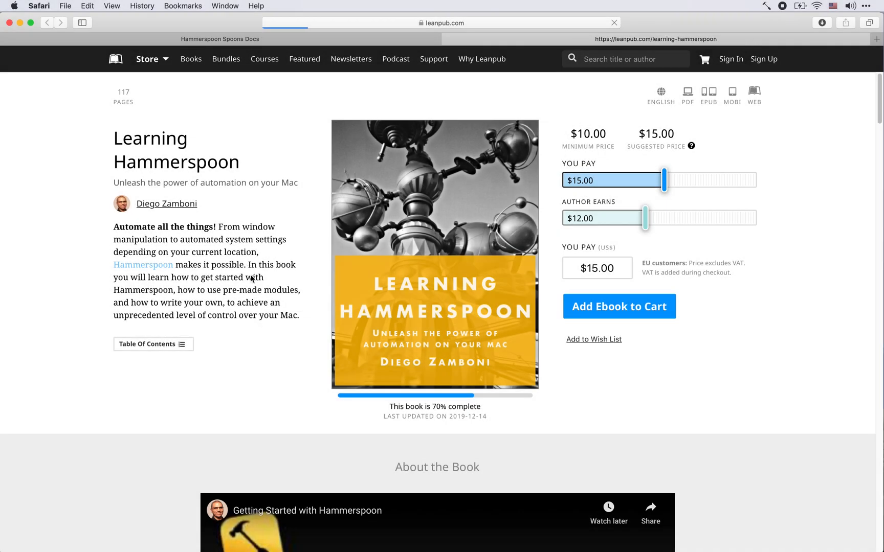